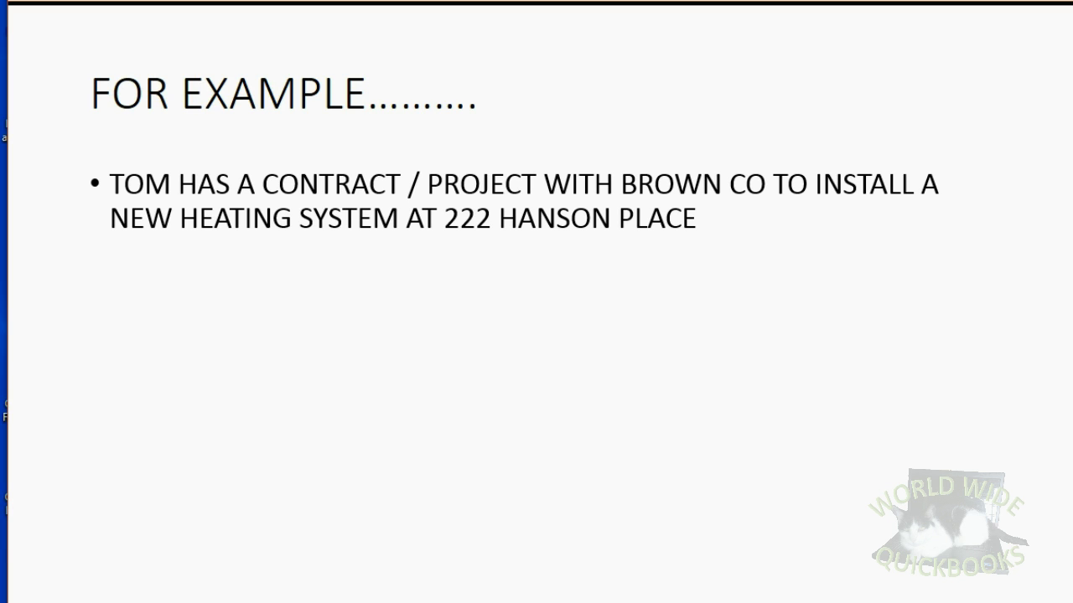
# Step: Open the Customer Center and compare BROWN CO and KIRSHBAUM, ending on BROWN CO
pyautogui.click(352, 34)
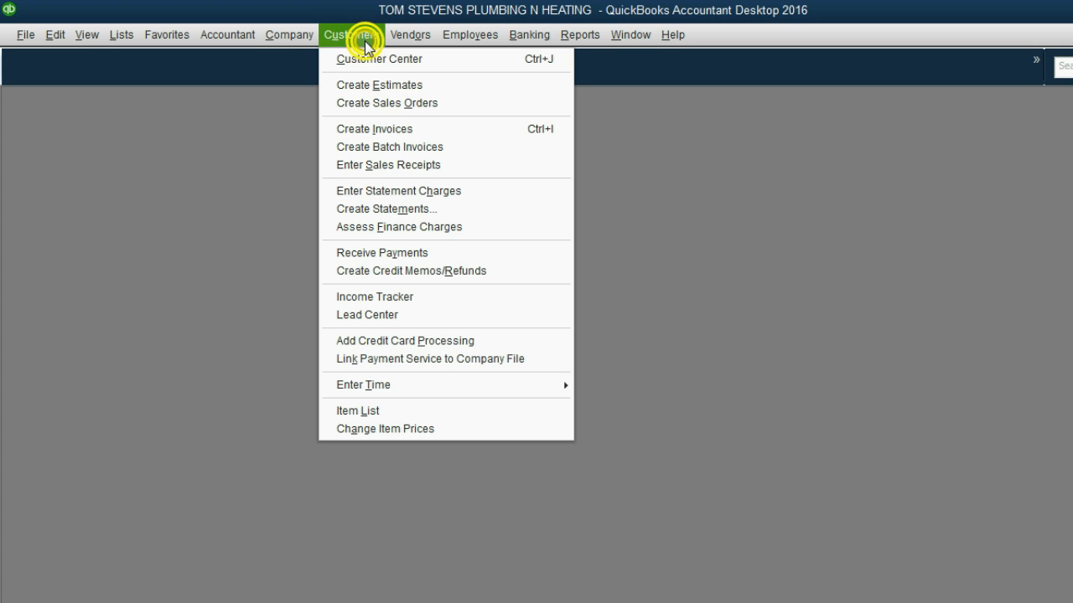
pyautogui.click(379, 58)
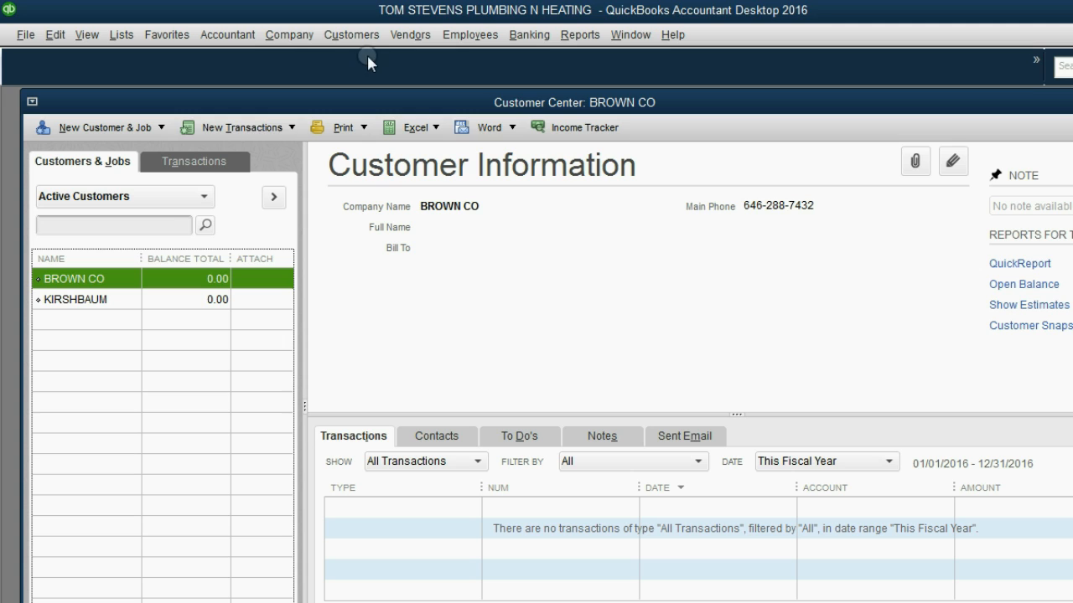
pyautogui.click(76, 300)
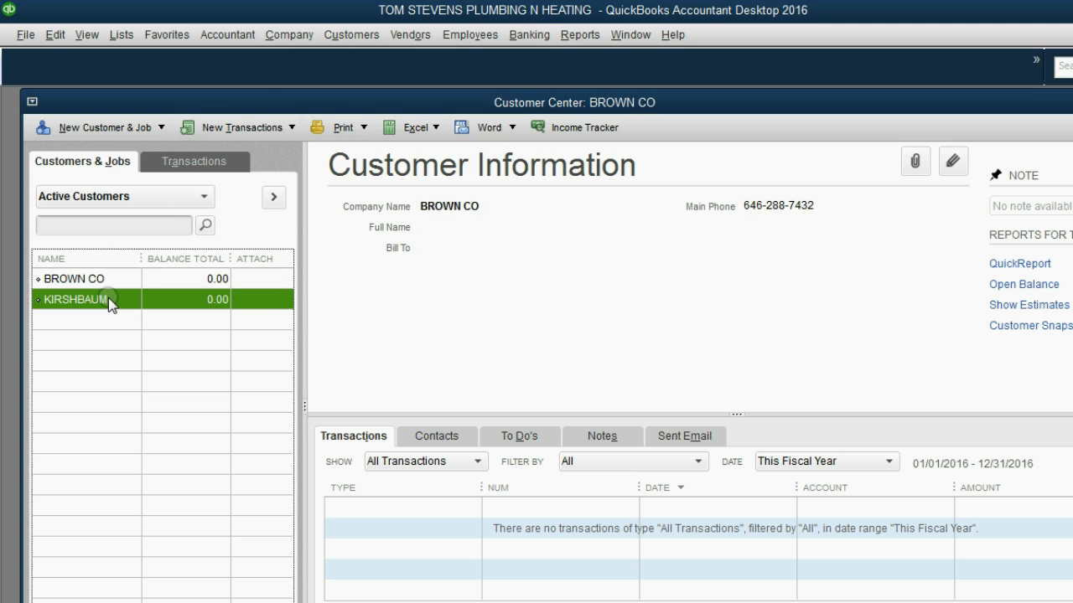
pyautogui.click(73, 278)
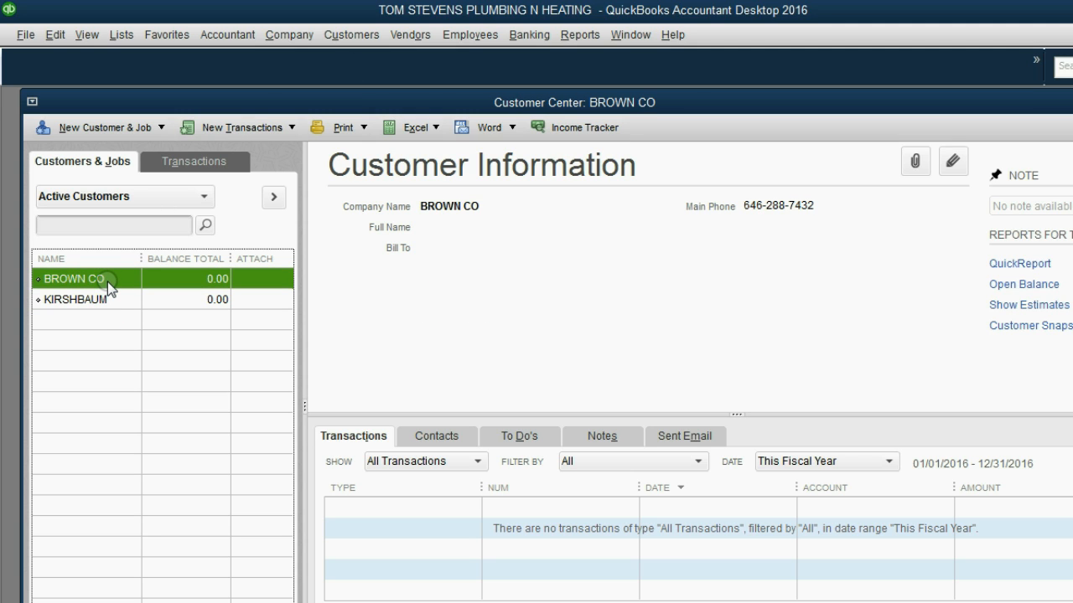
pyautogui.moveTo(104, 289)
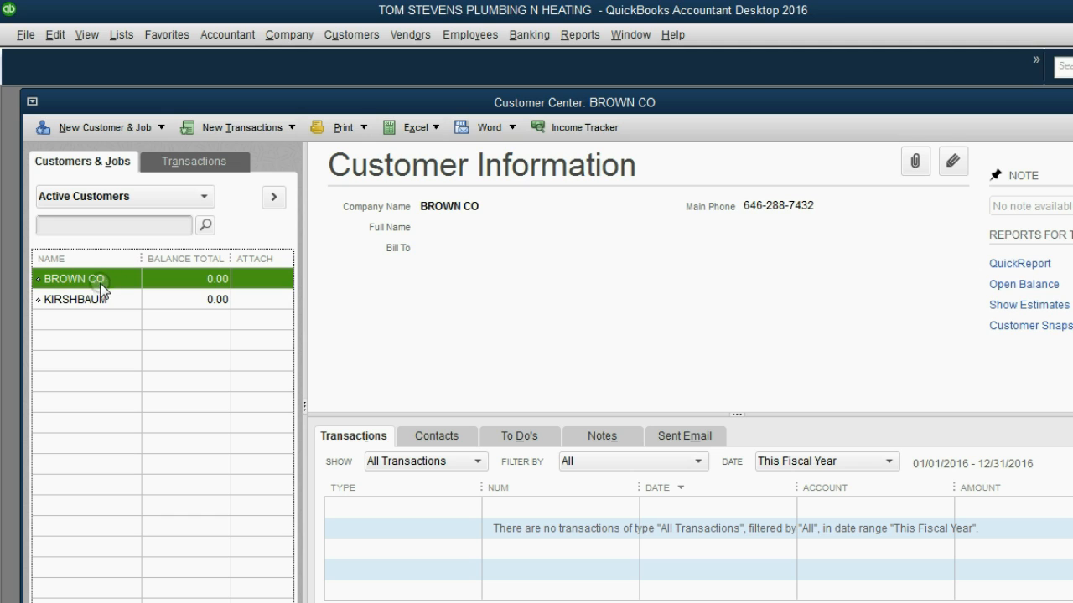
pyautogui.click(73, 298)
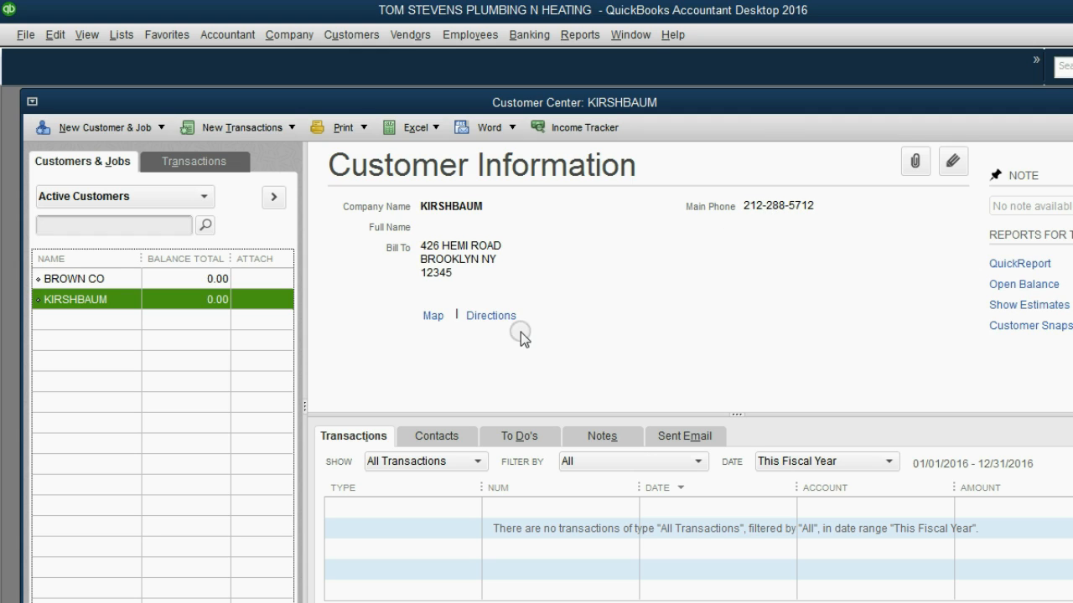
pyautogui.moveTo(383, 595)
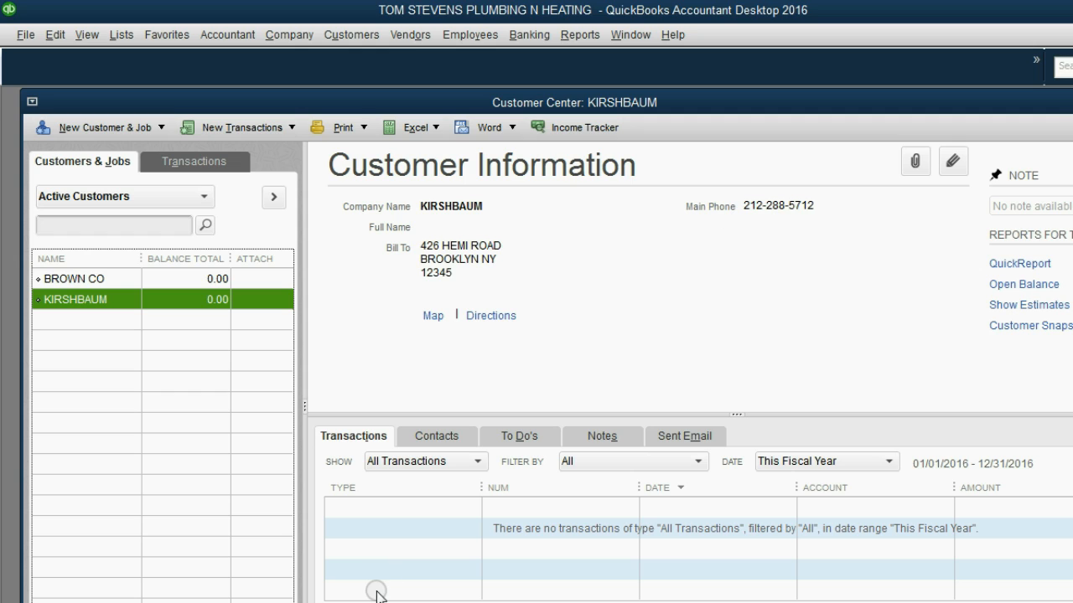
pyautogui.click(74, 279)
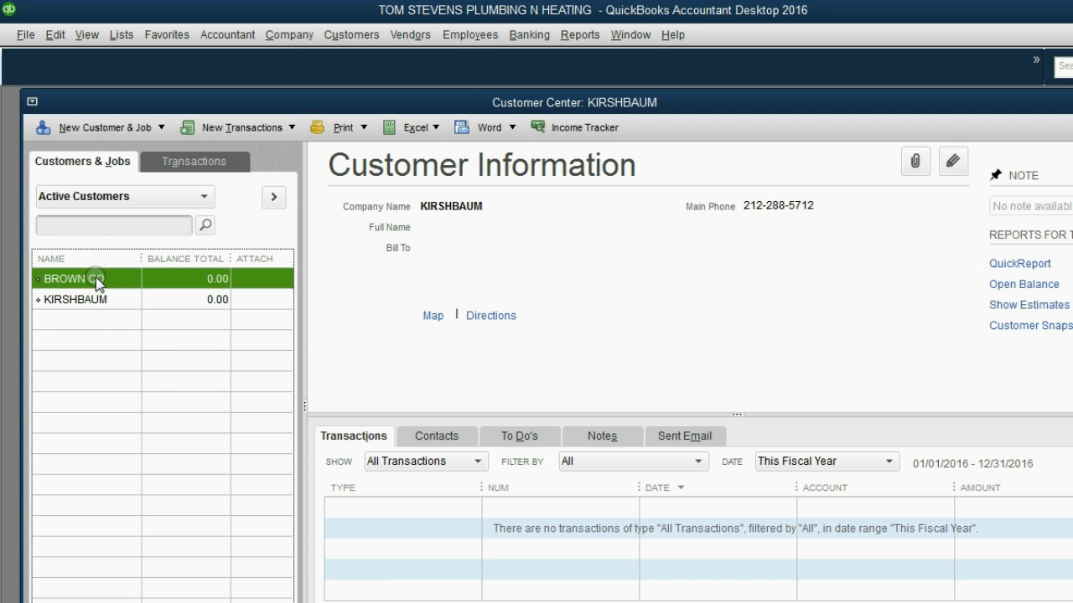
pyautogui.click(71, 278)
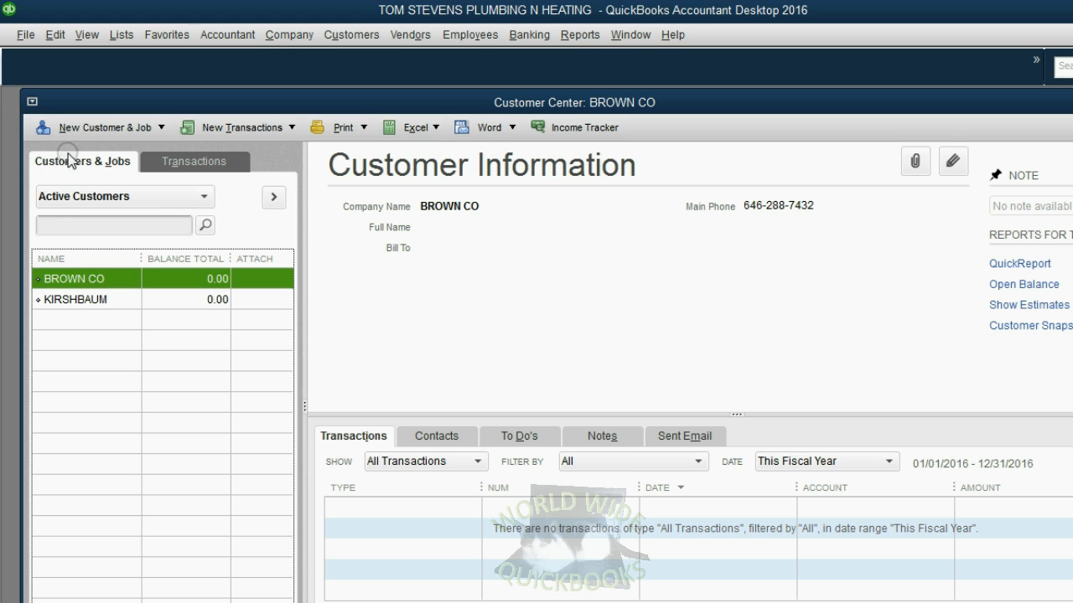
# Step: Start a new job for BROWN CO and name it HANSON PLACE
pyautogui.click(101, 127)
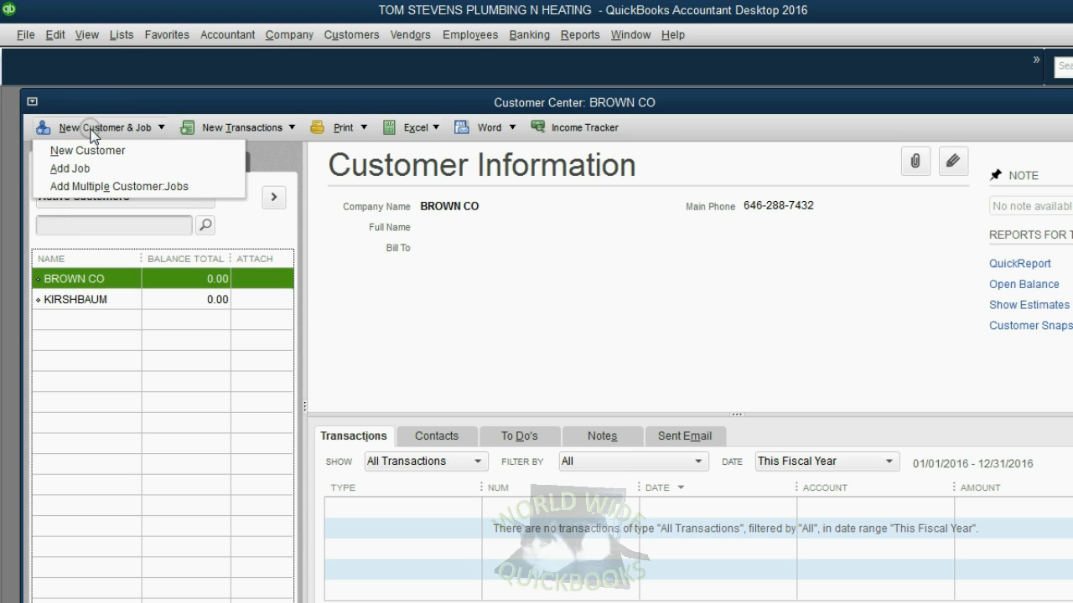
pyautogui.moveTo(70, 168)
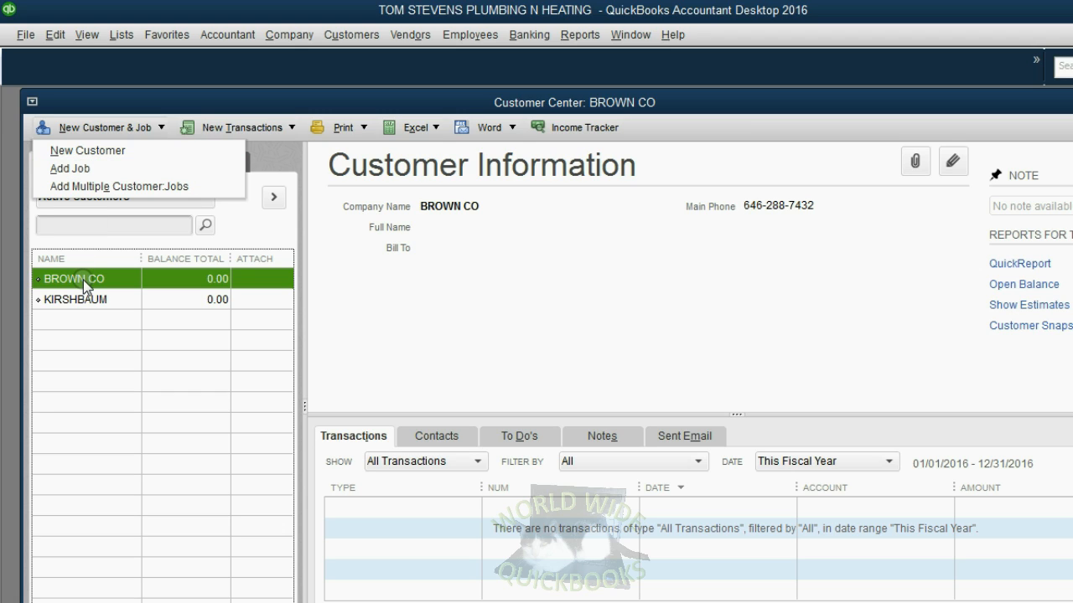
pyautogui.moveTo(92, 214)
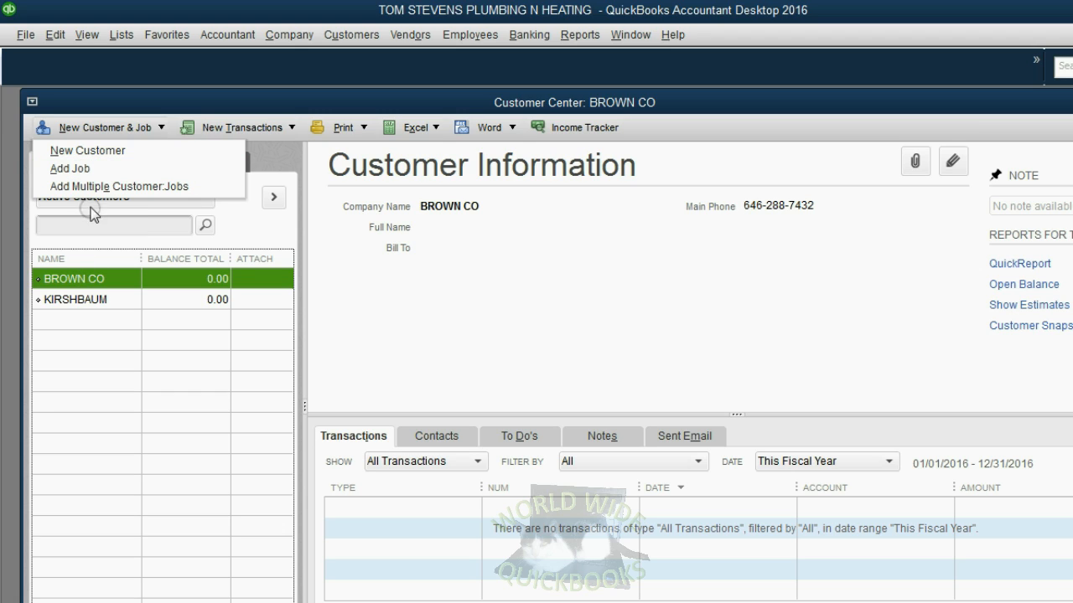
pyautogui.moveTo(79, 167)
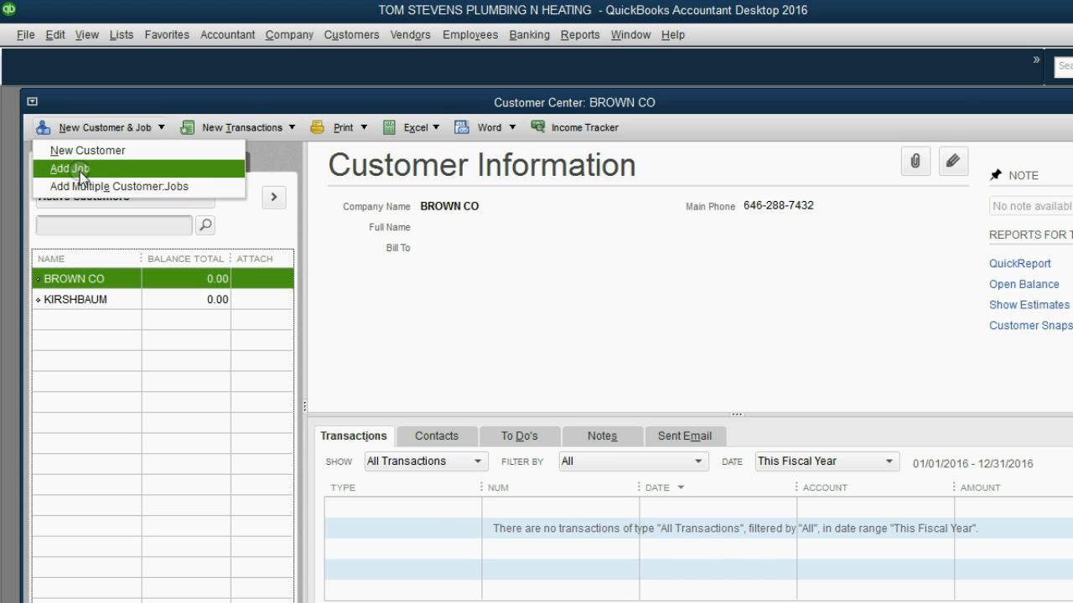
pyautogui.click(67, 167)
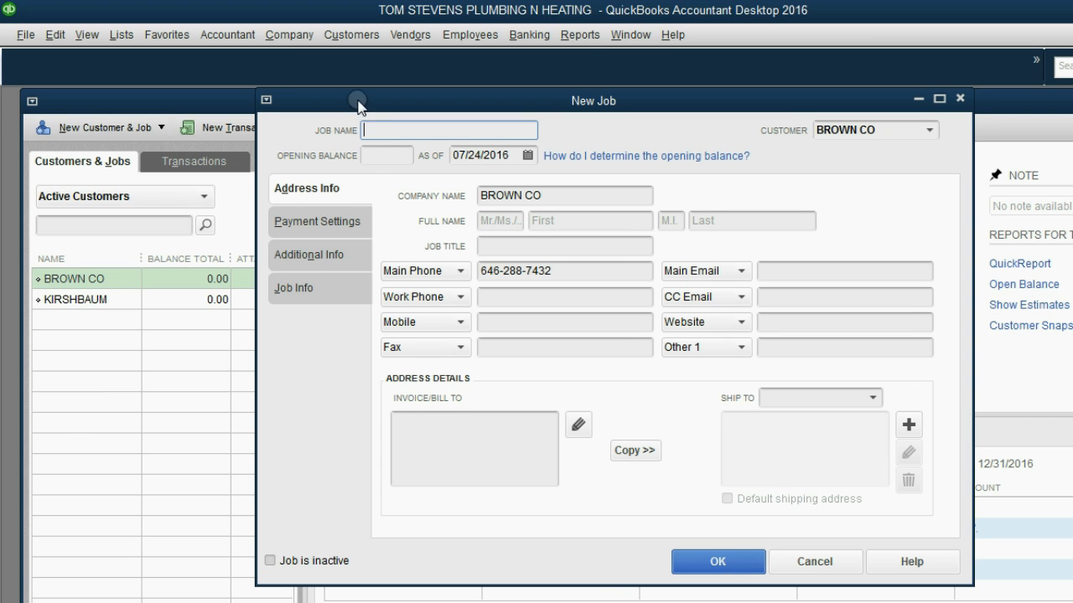
pyautogui.moveTo(359, 101); pyautogui.dragTo(369, 134)
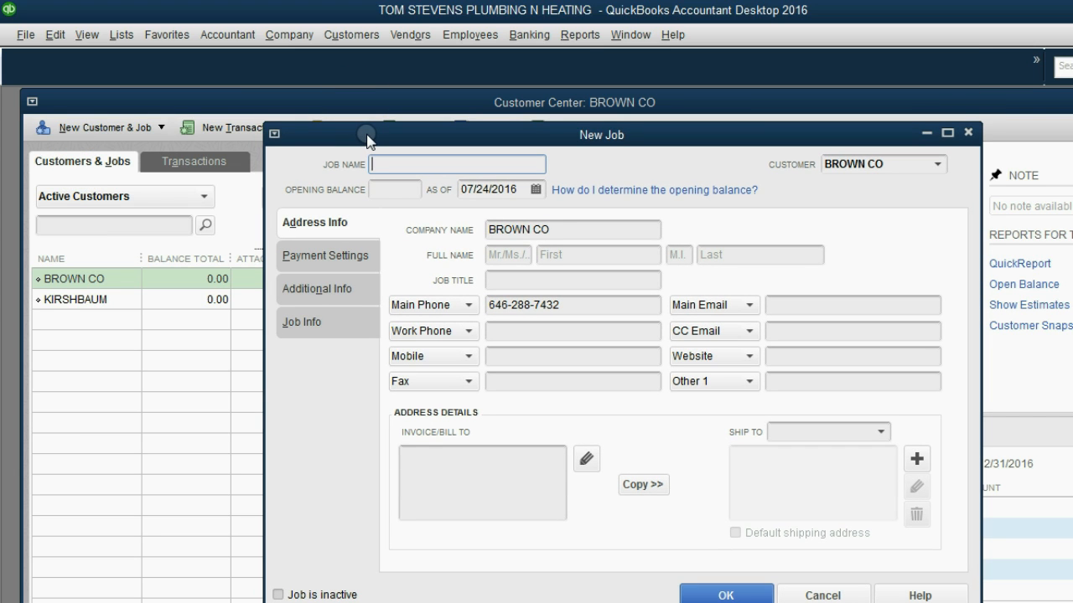
pyautogui.write('HAN')
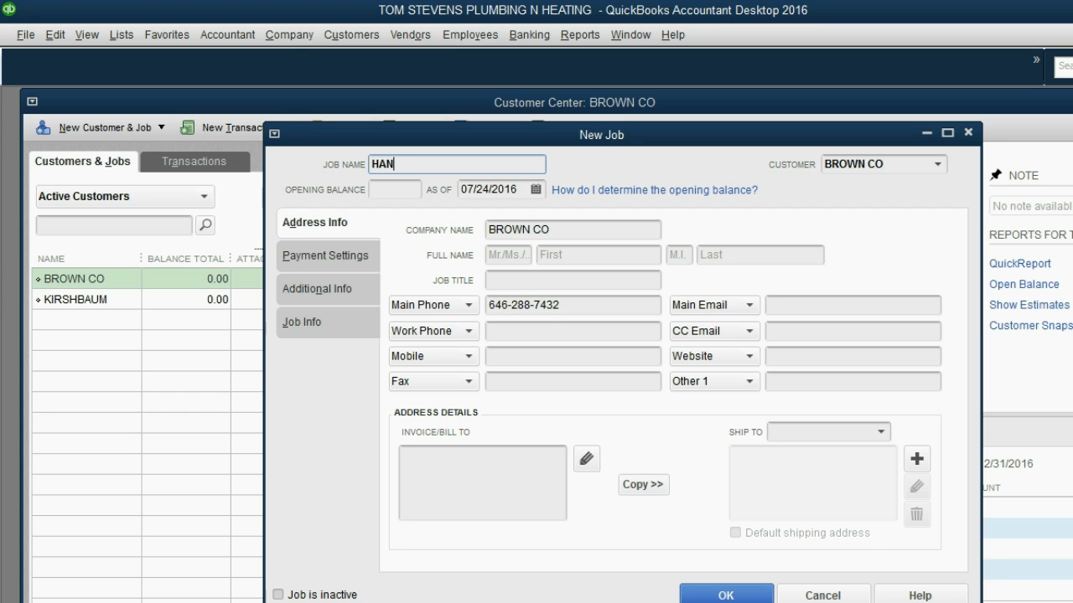
pyautogui.write('SON')
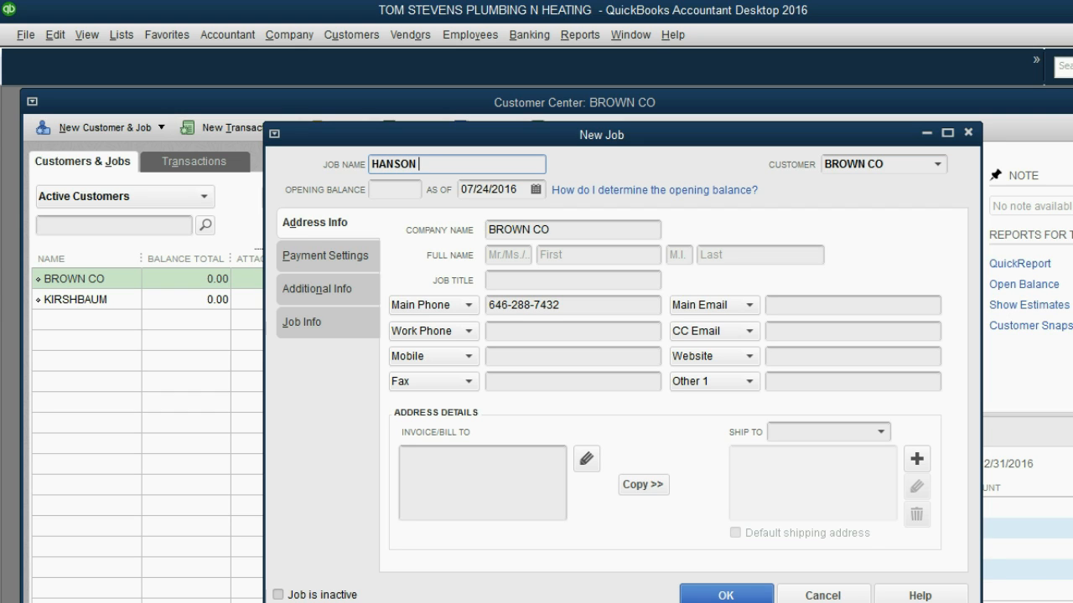
pyautogui.write('LACE')
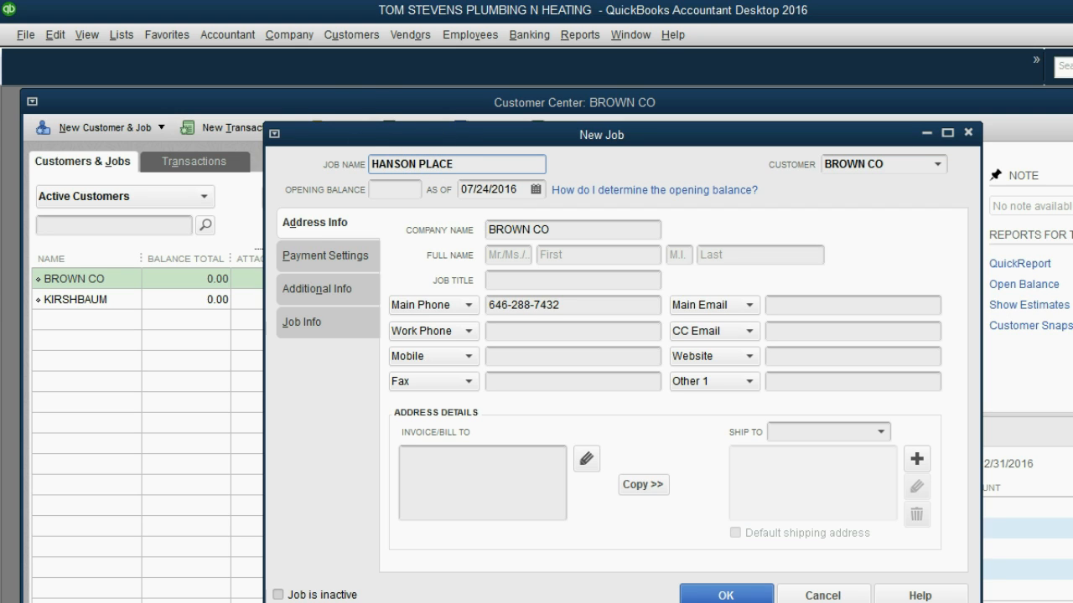
# Step: Review the job's phone, payment settings and additional info, then save the job
pyautogui.click(573, 330)
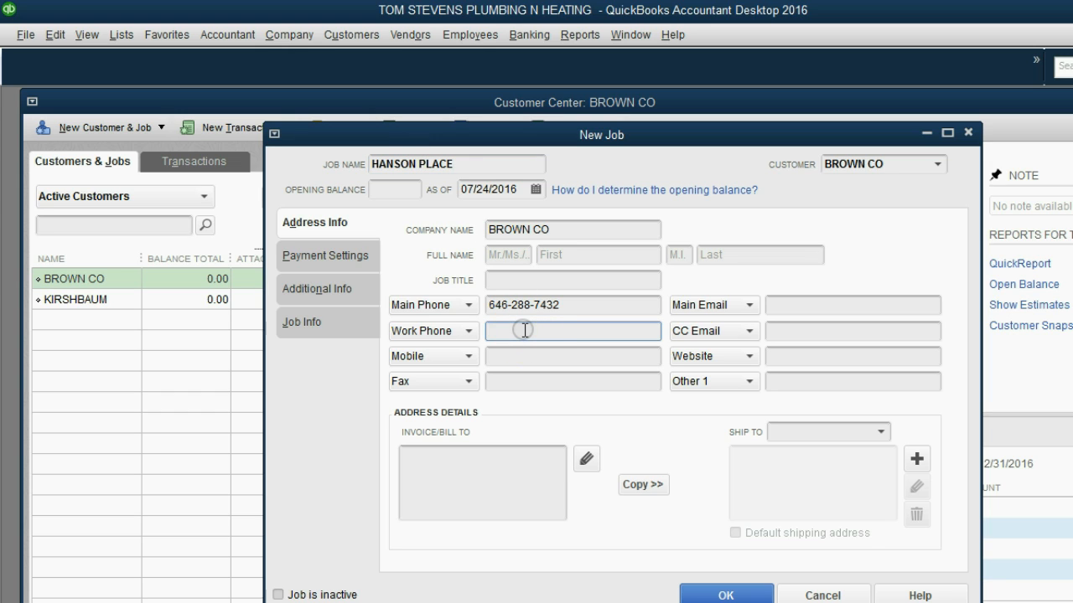
pyautogui.click(572, 228)
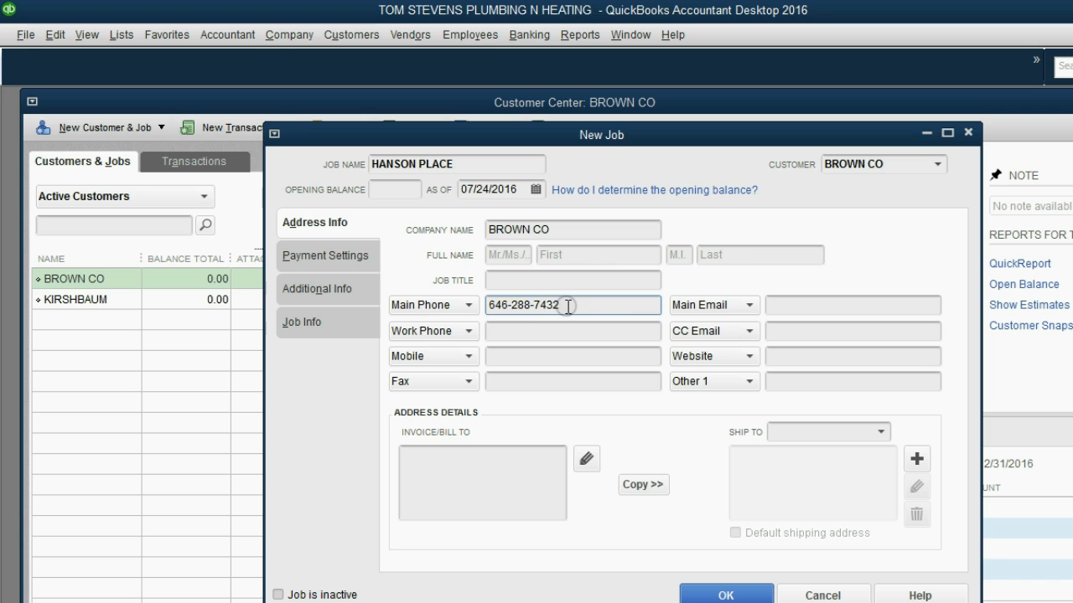
pyautogui.click(326, 256)
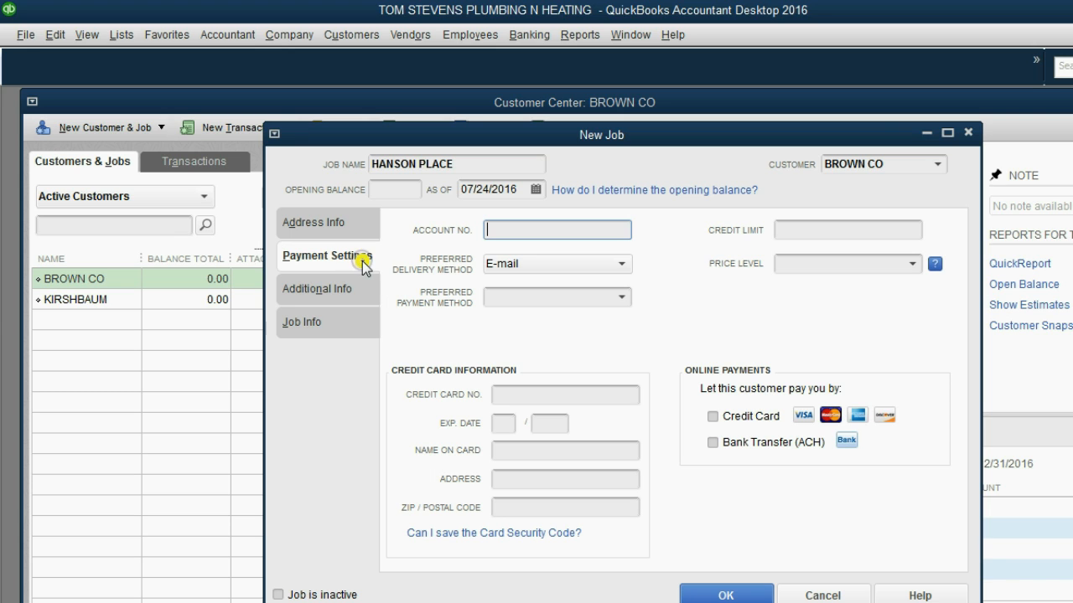
pyautogui.click(317, 288)
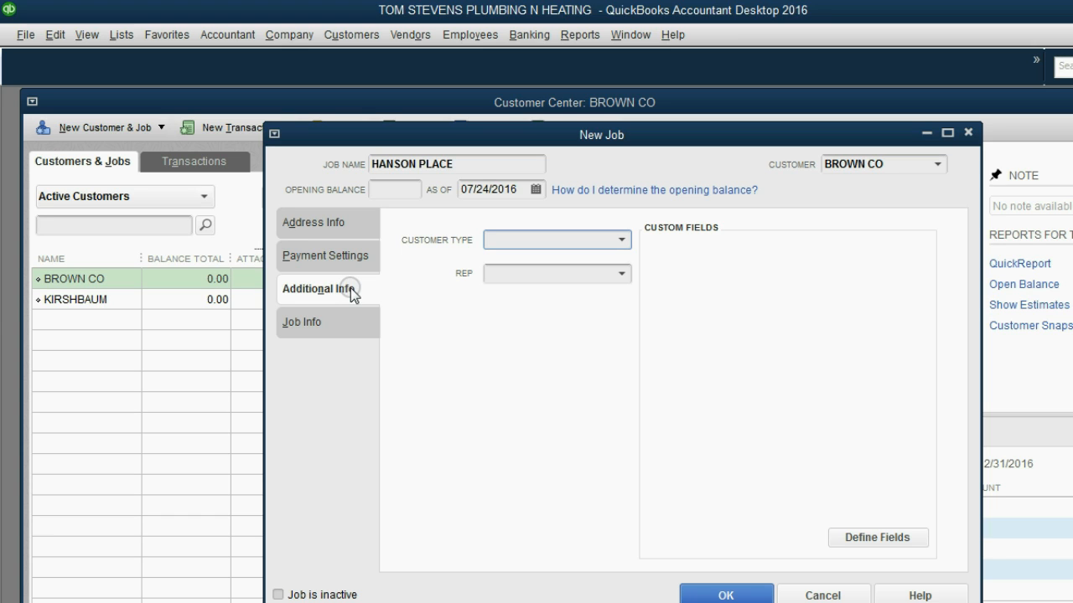
pyautogui.moveTo(429, 183)
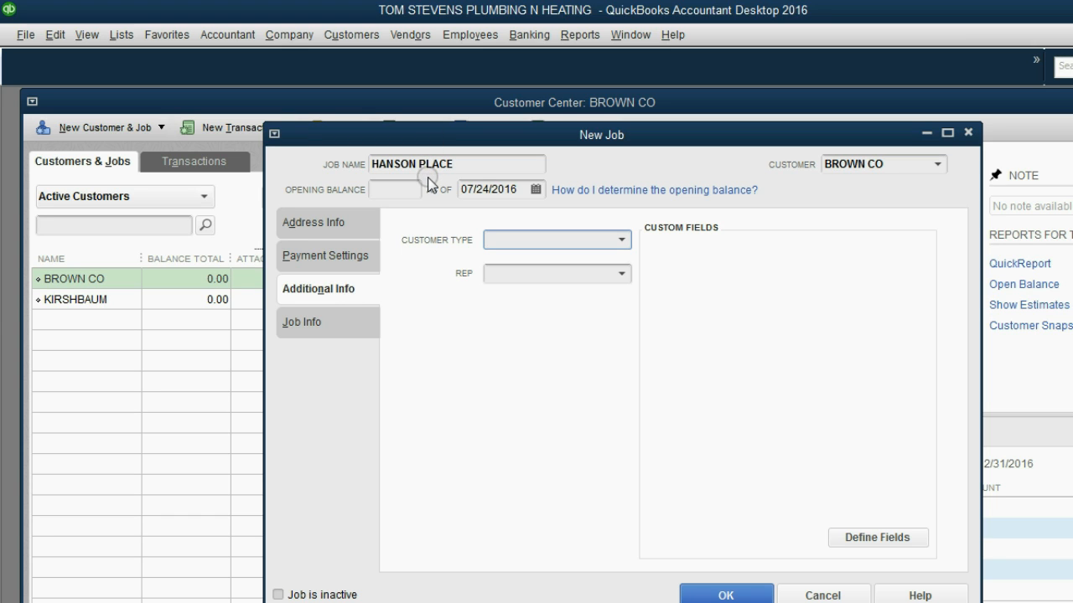
pyautogui.click(724, 595)
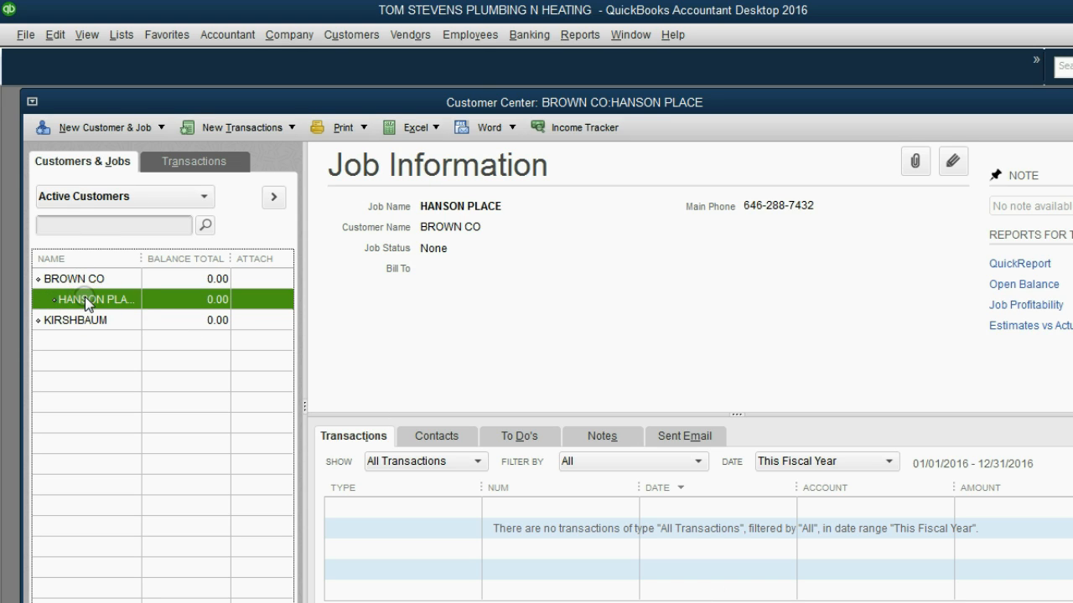
pyautogui.moveTo(86, 285)
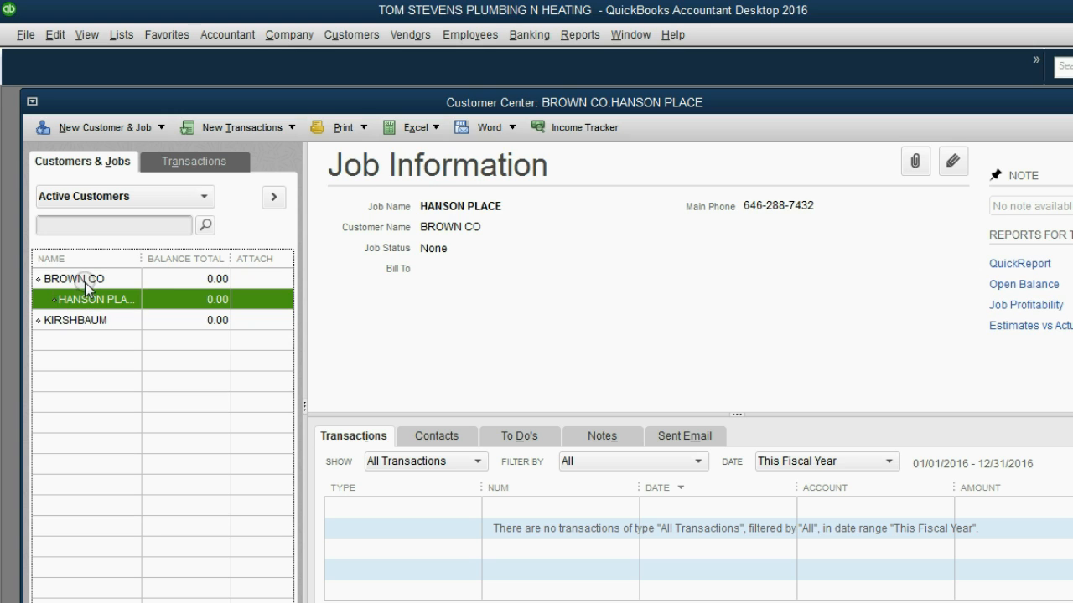
# Step: Select BROWN CO in the Customers & Jobs list
pyautogui.click(74, 279)
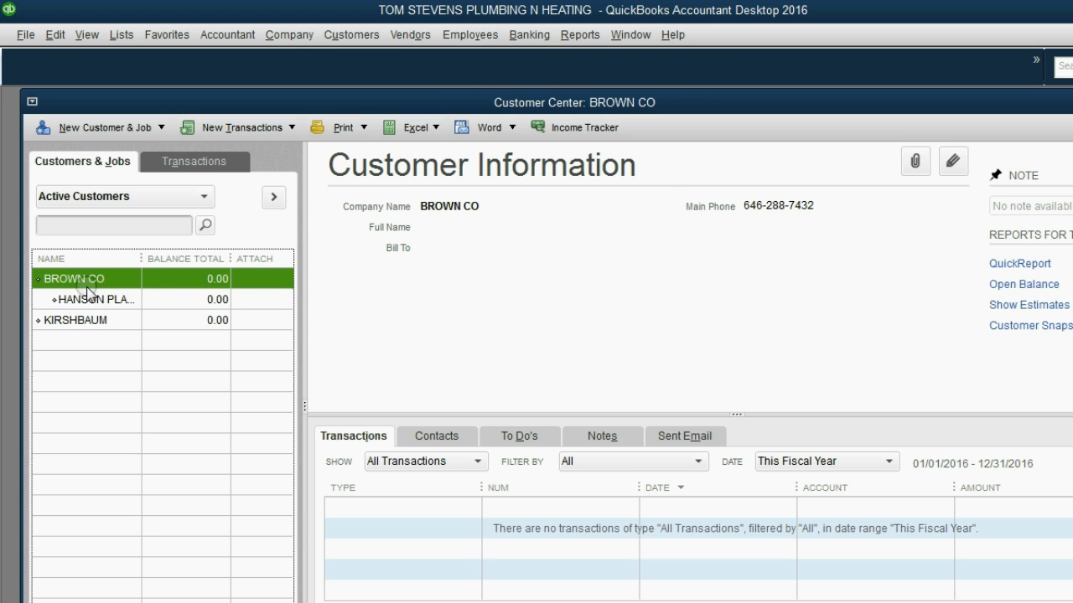
pyautogui.moveTo(77, 159)
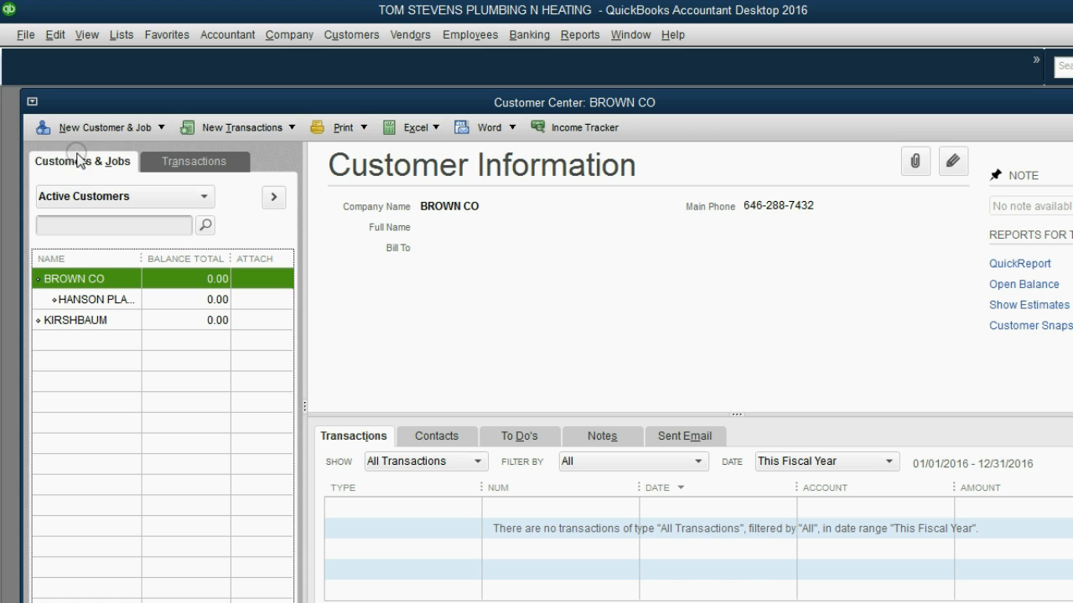
# Step: Add a new Brown Co job and enter MOCKINGBIRD LANE as its job name
pyautogui.click(101, 127)
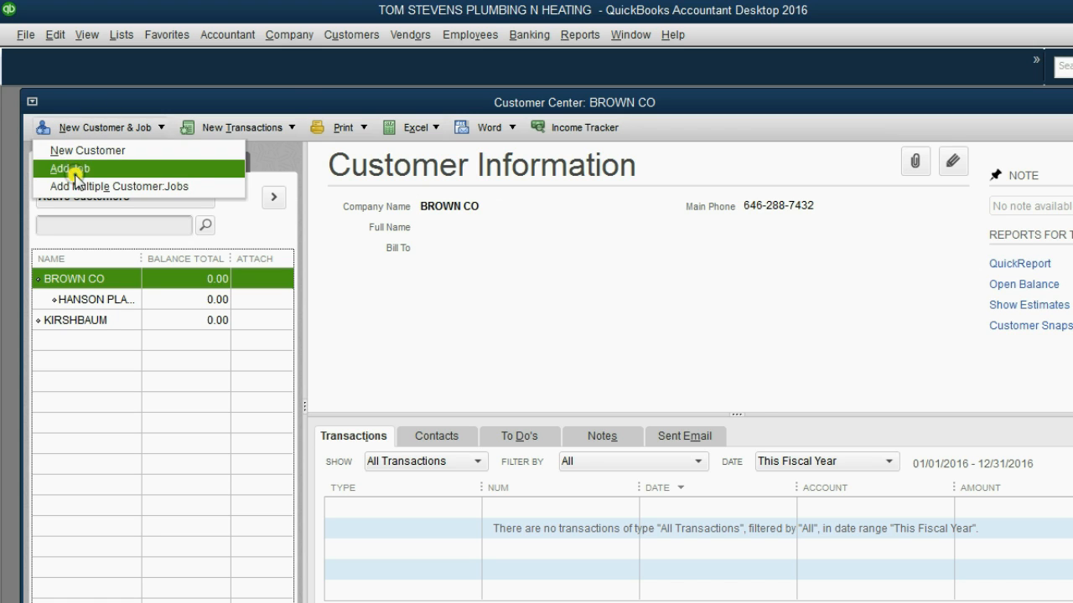
pyautogui.click(64, 169)
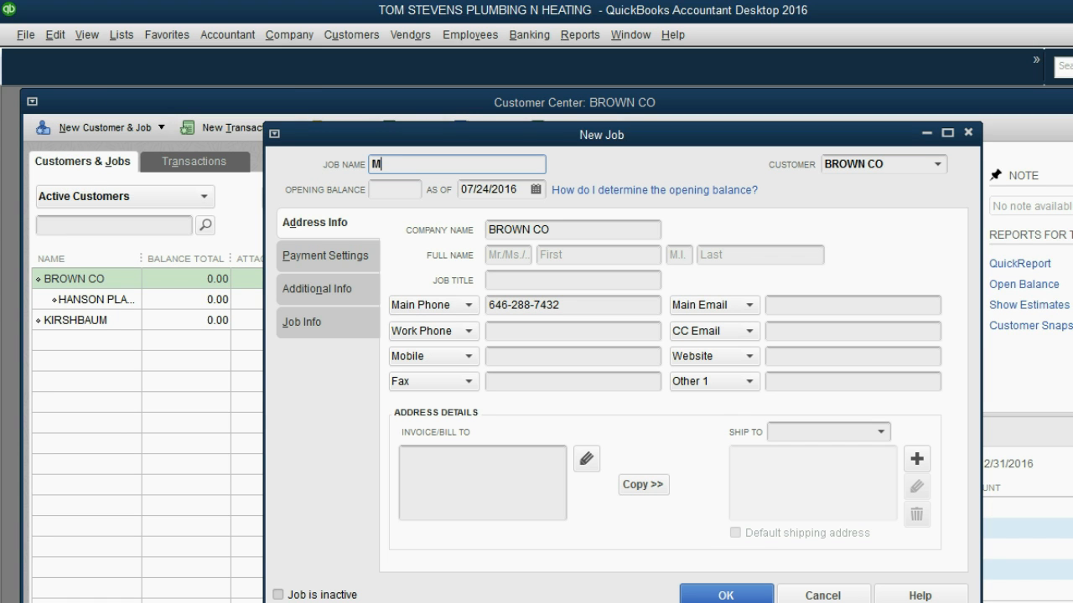
pyautogui.write('OCKING')
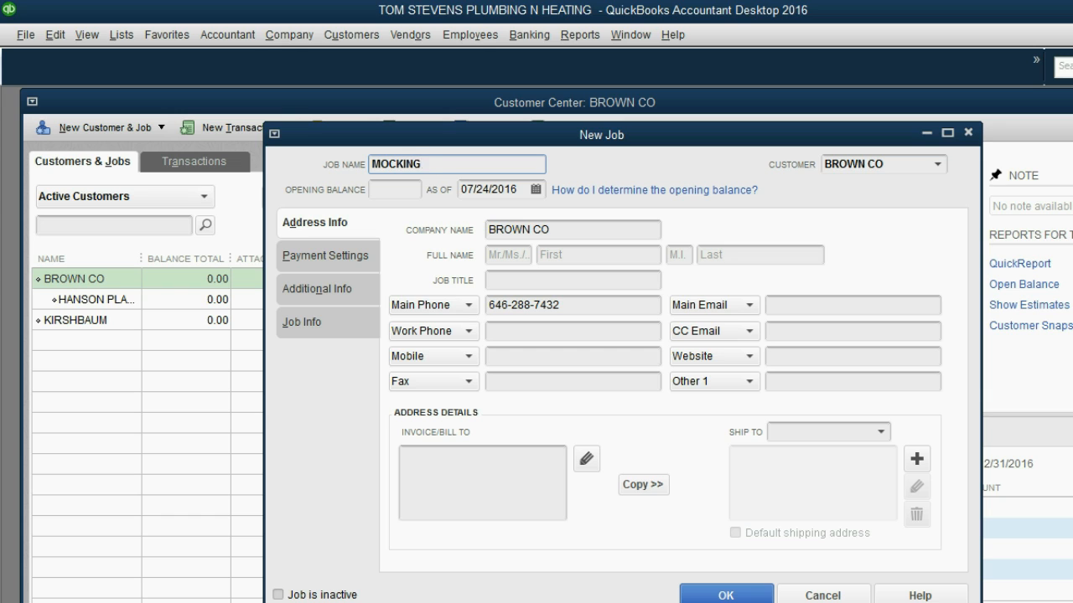
pyautogui.write('BIRD')
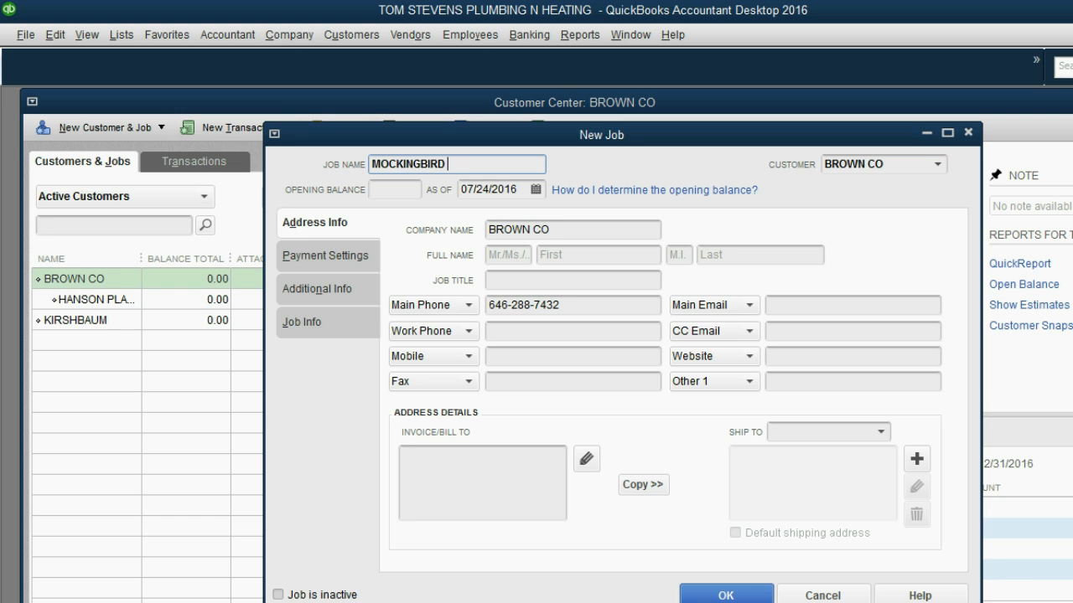
pyautogui.write('LANE')
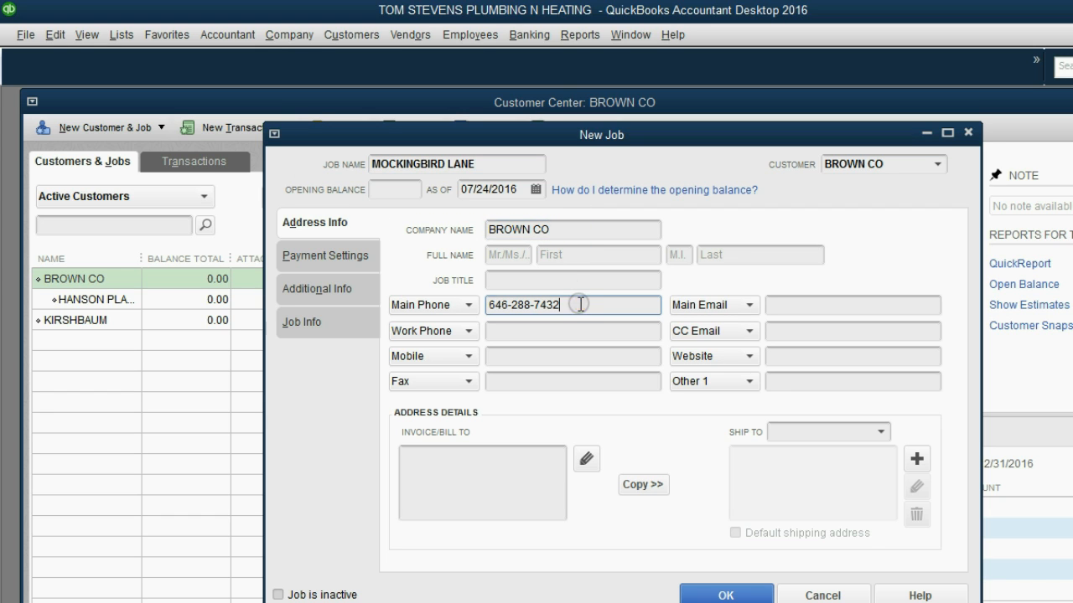
pyautogui.moveTo(702, 403)
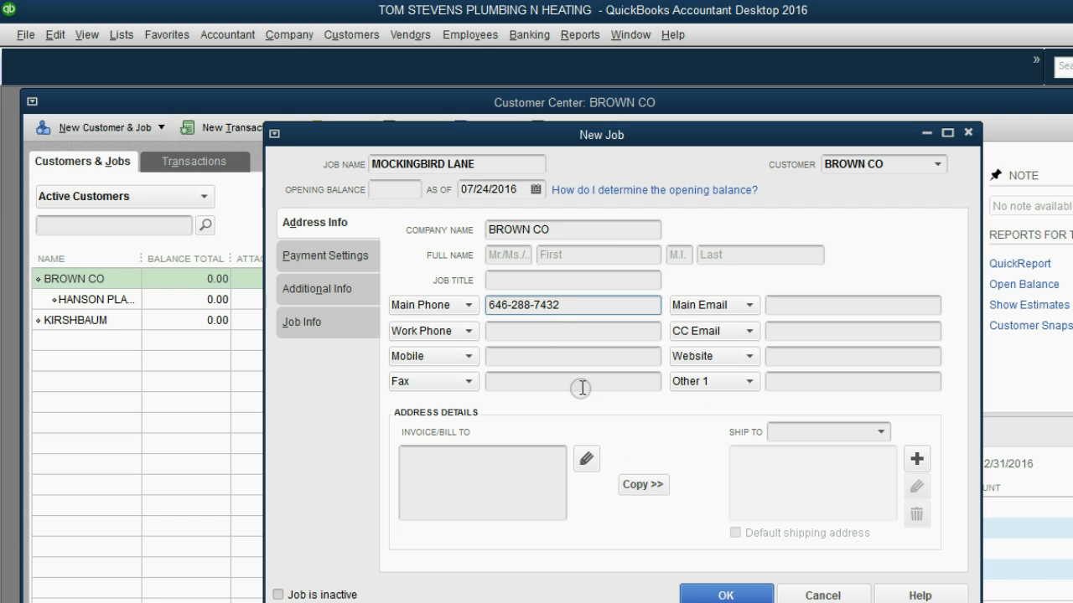
pyautogui.moveTo(607, 484)
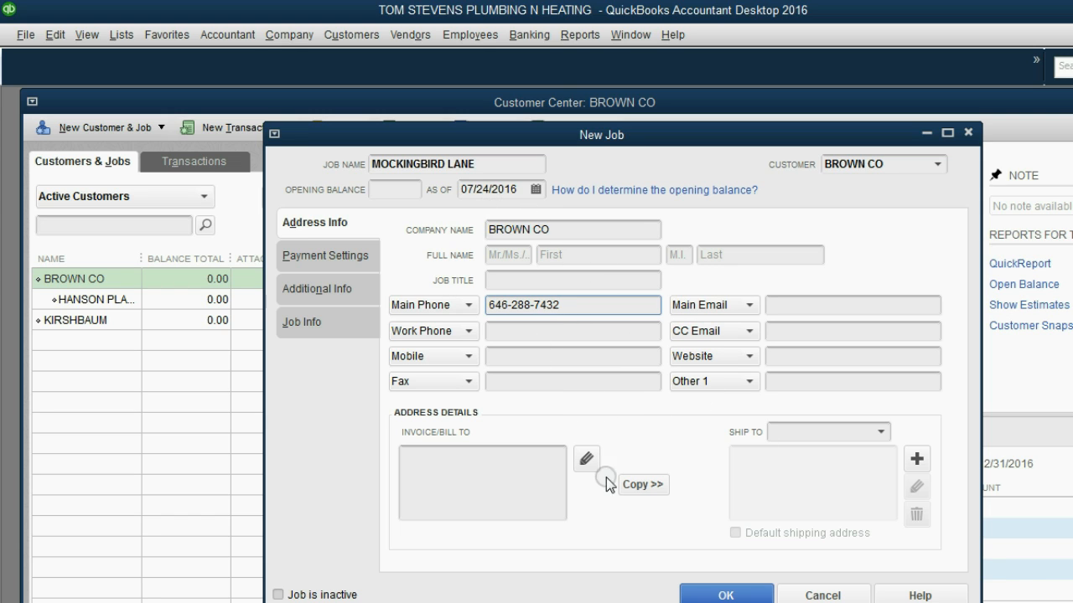
# Step: Save MOCKINGBIRD LANE, then check the HANSON PLACE and MOCKINGBIRD LANE job details
pyautogui.click(725, 594)
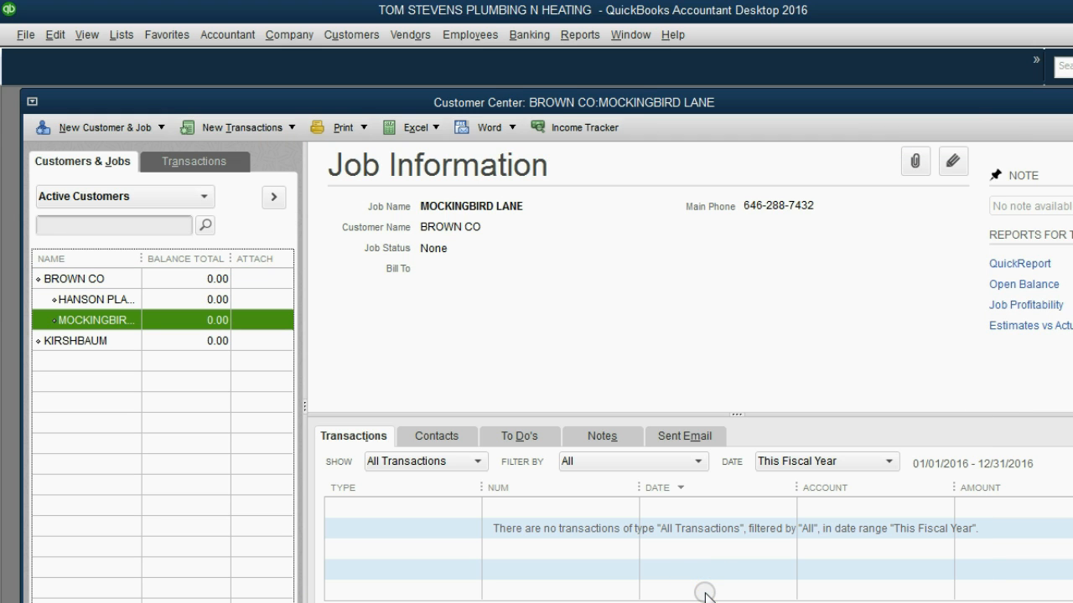
pyautogui.moveTo(92, 299)
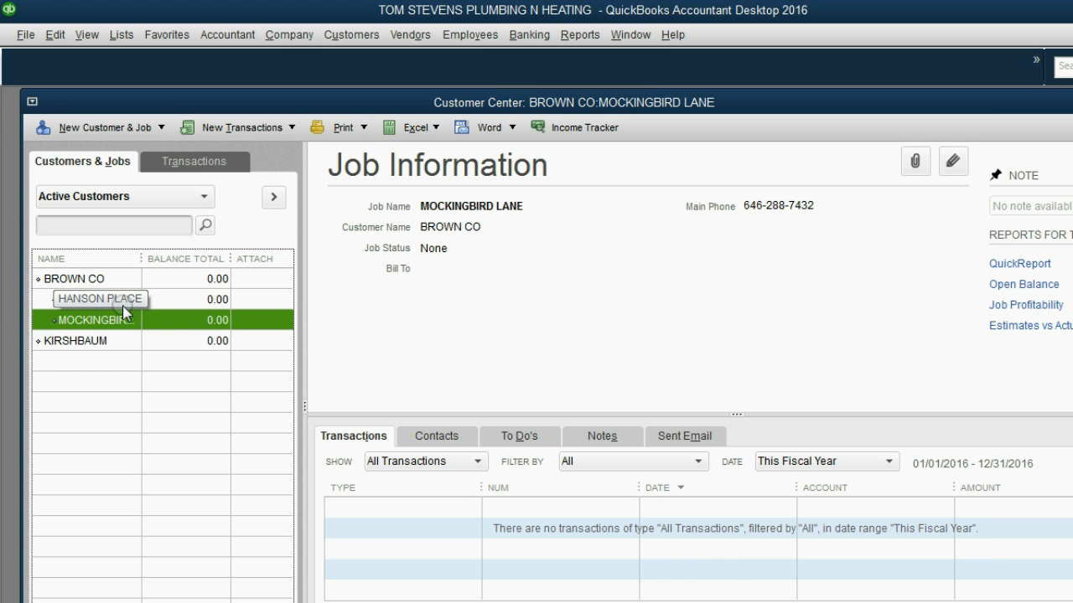
pyautogui.click(100, 299)
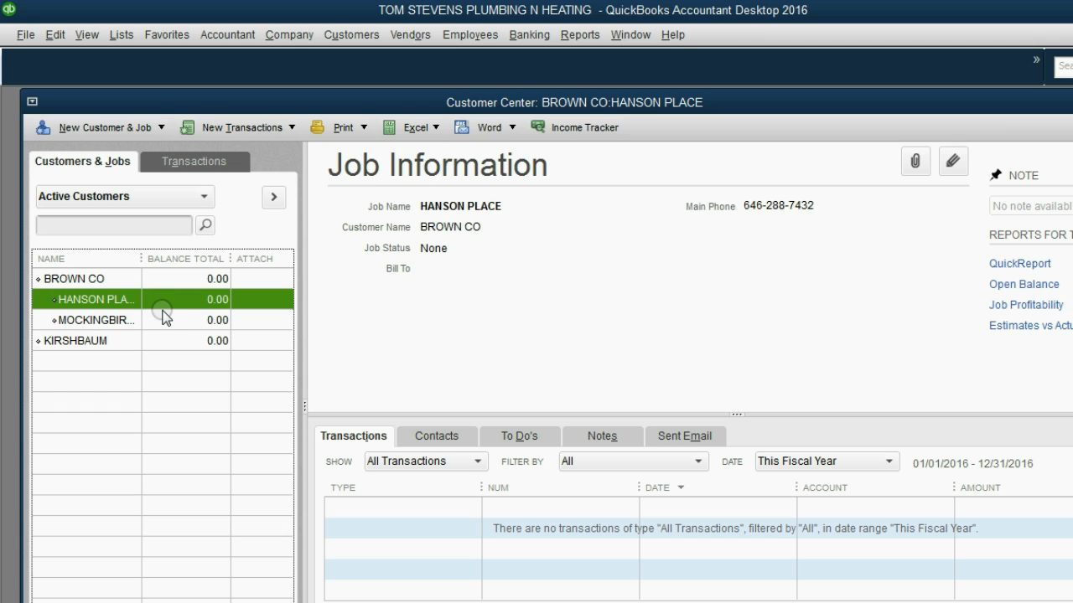
pyautogui.click(94, 319)
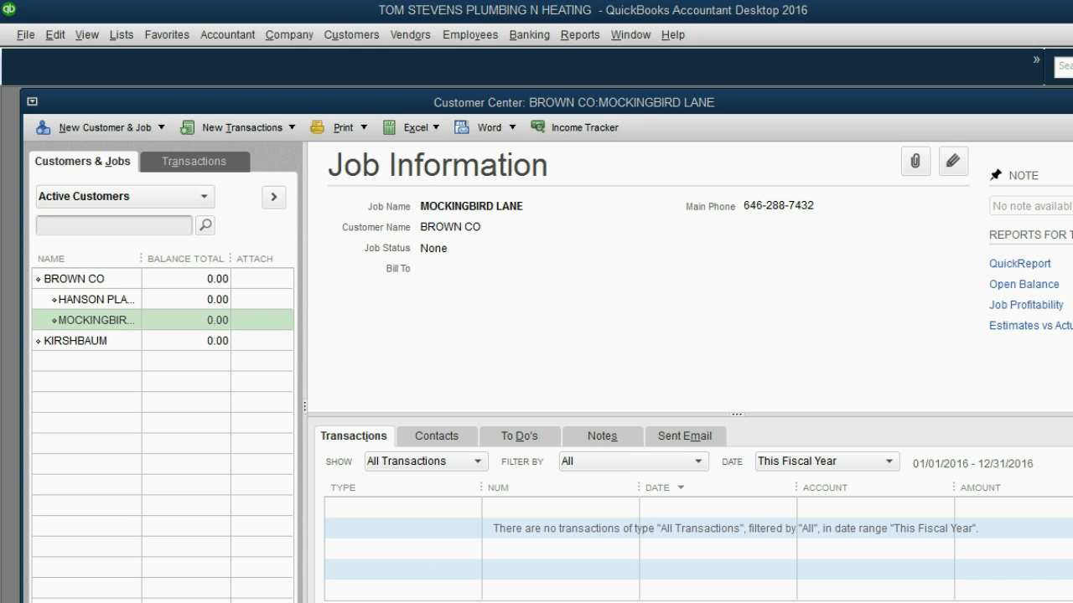
pyautogui.moveTo(234, 272)
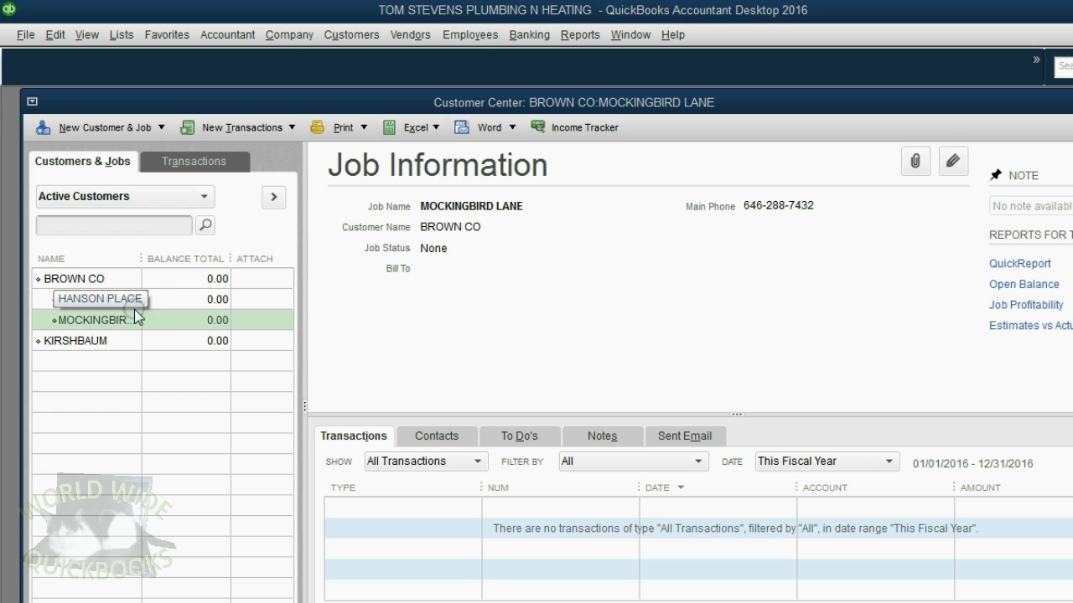
pyautogui.click(75, 340)
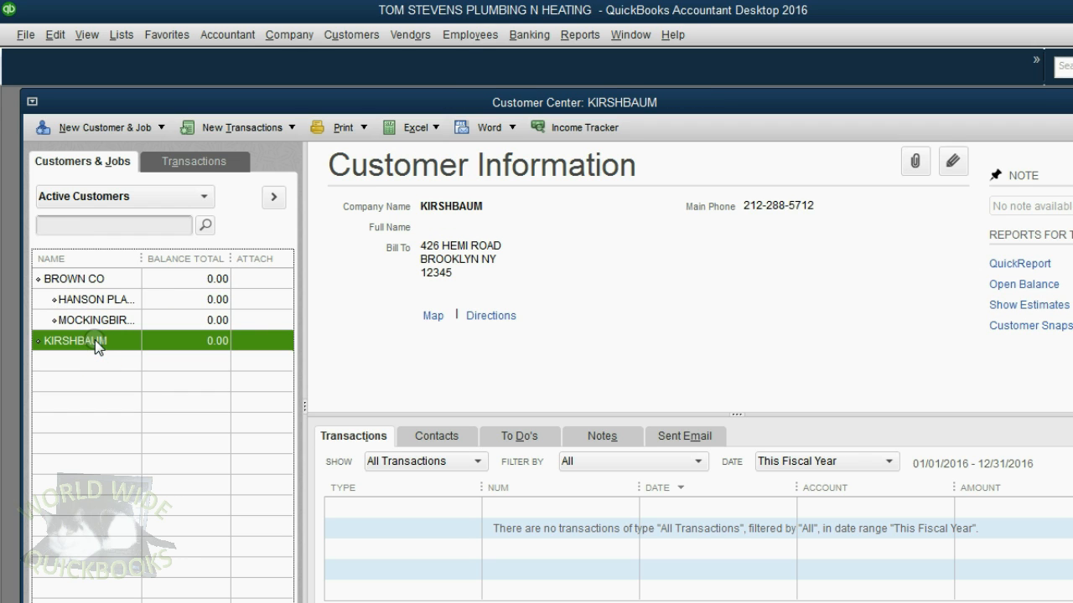
pyautogui.click(100, 127)
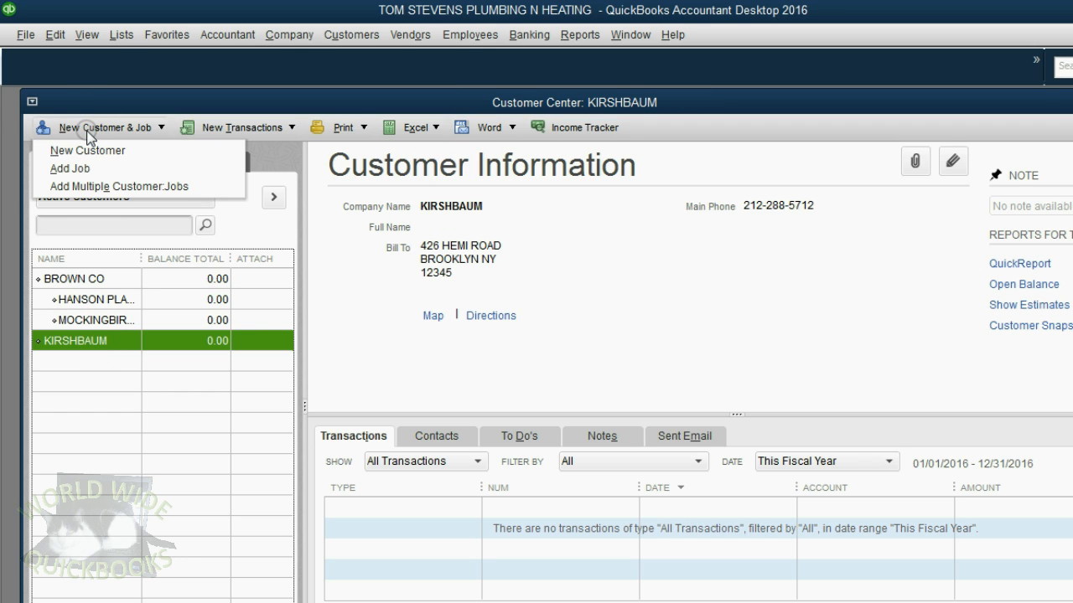
pyautogui.click(69, 168)
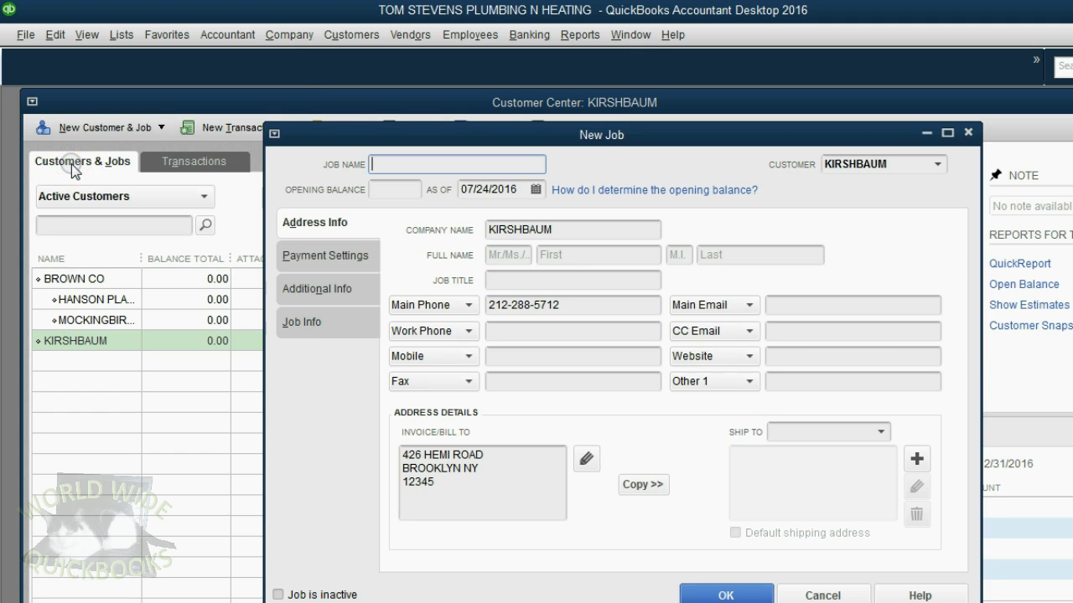
pyautogui.moveTo(302, 202)
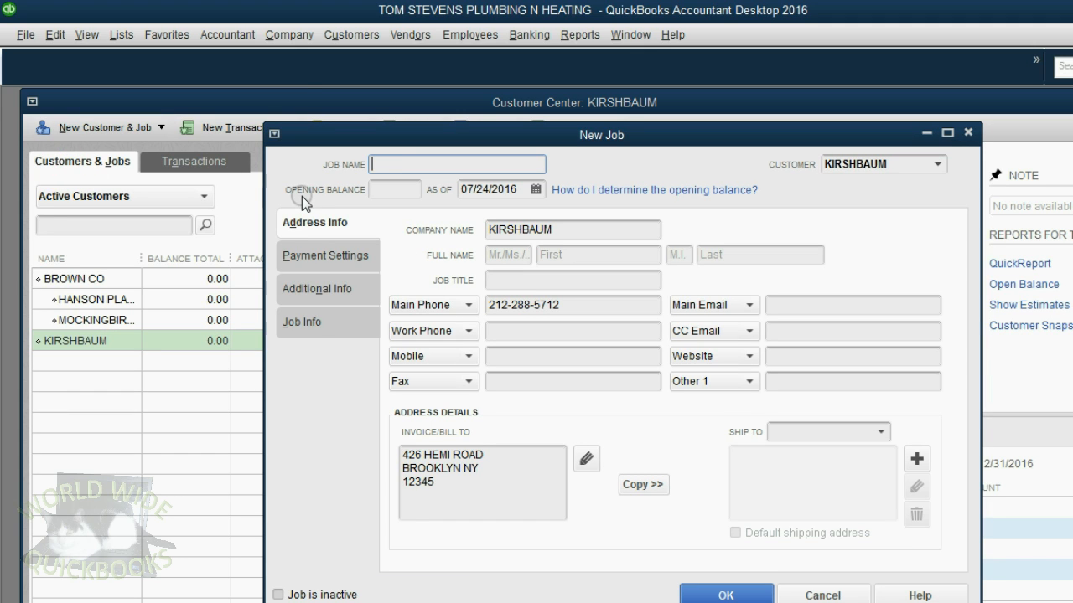
pyautogui.write('SOUTHWOODS')
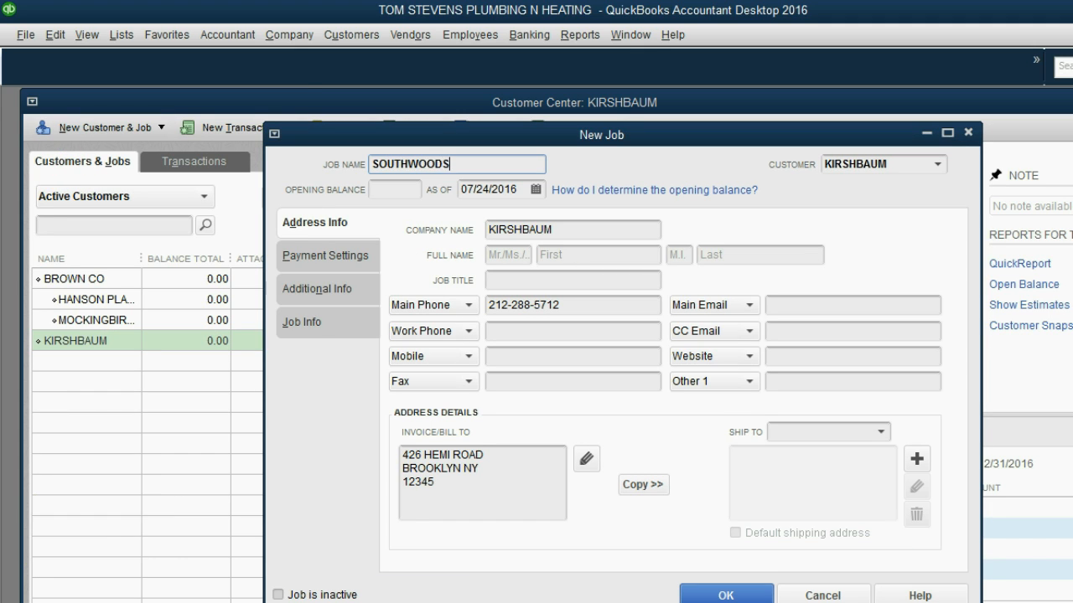
pyautogui.write('ROAD')
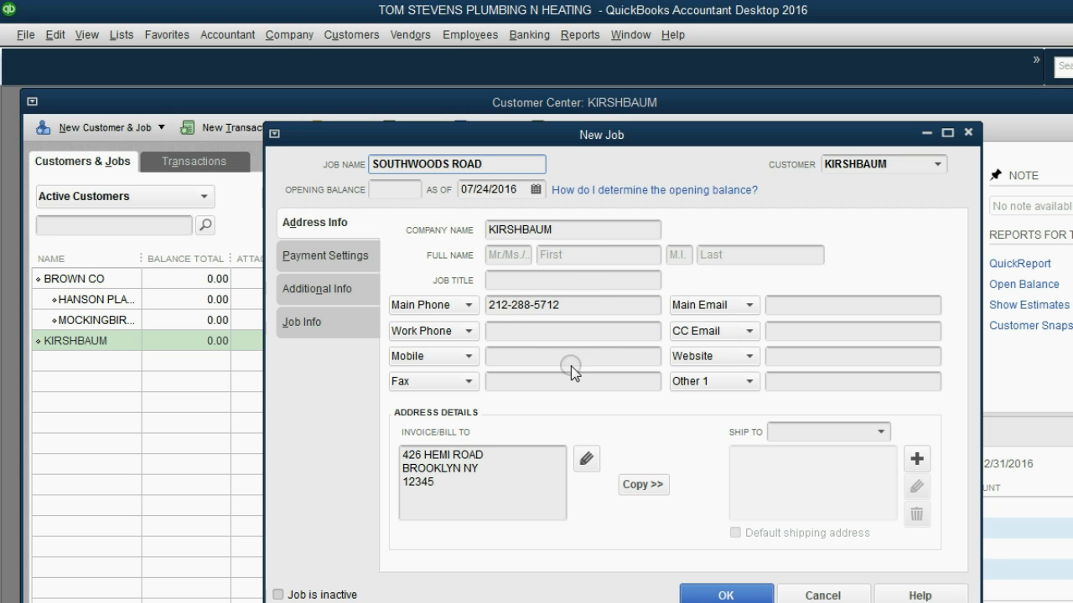
pyautogui.click(725, 594)
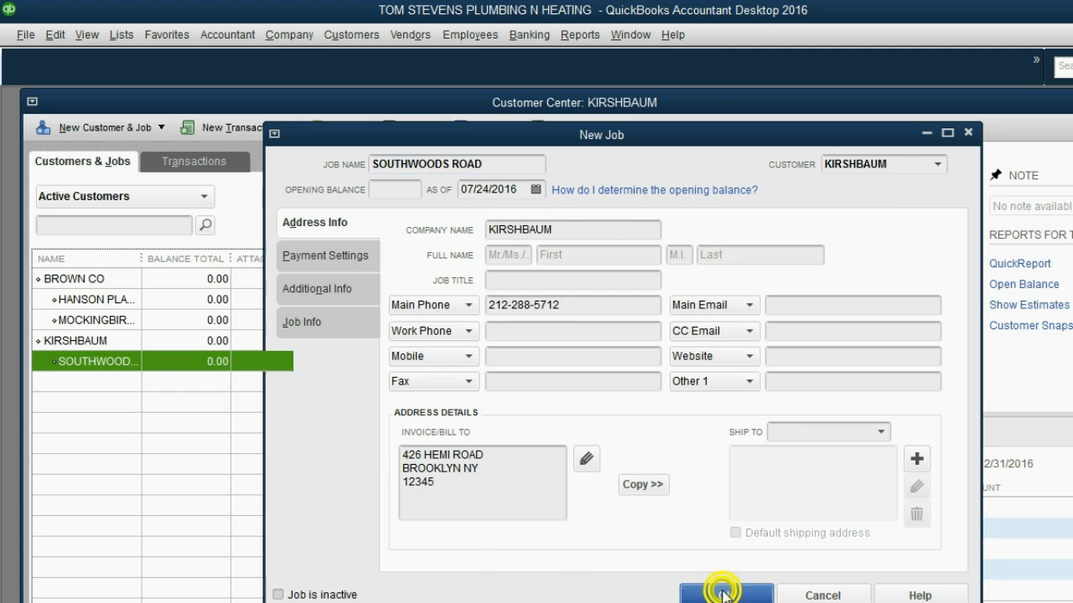
pyautogui.click(724, 595)
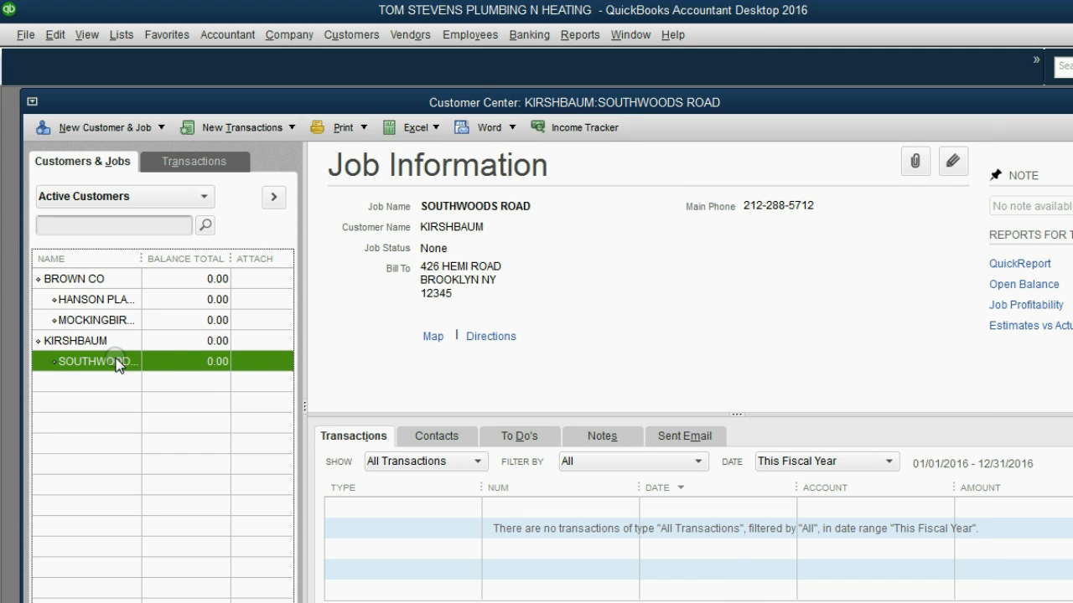
pyautogui.moveTo(107, 361)
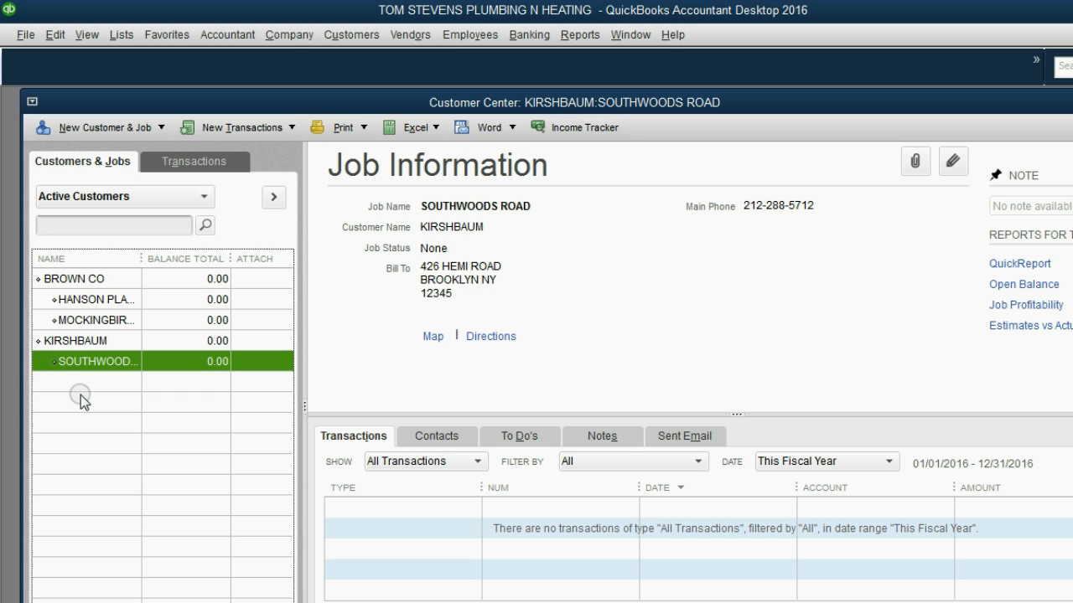
# Step: Widen the name column, select HANSON PLACE, and show its notes
pyautogui.doubleClick(99, 361)
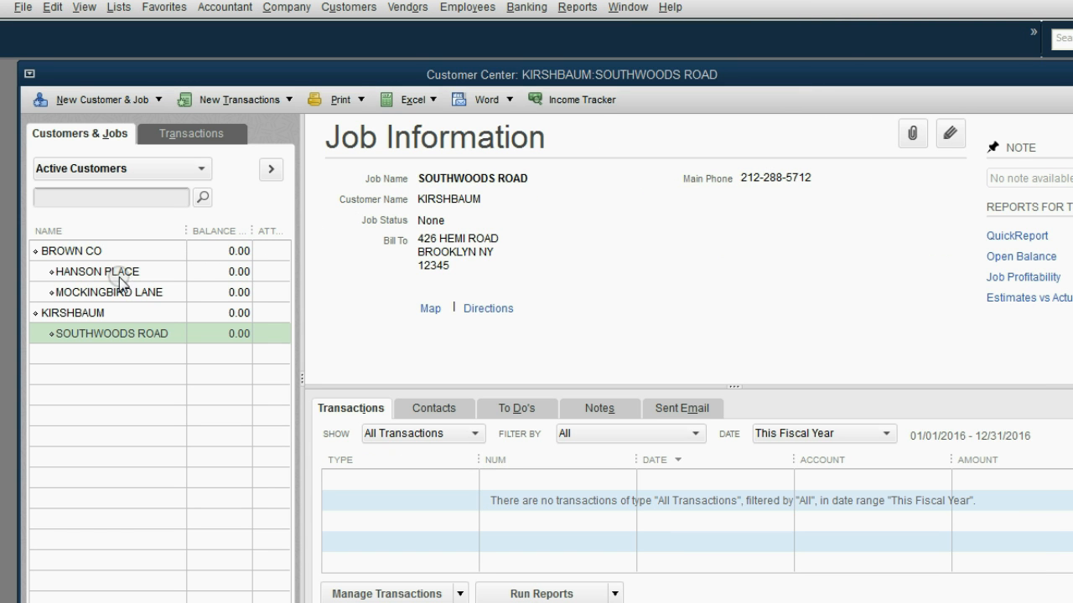
pyautogui.click(97, 271)
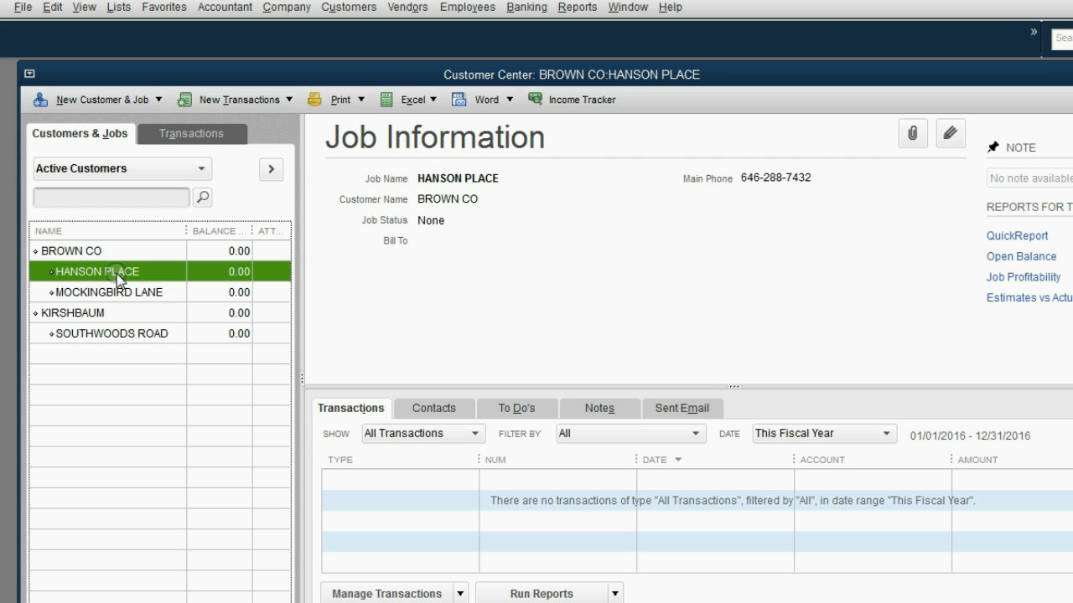
pyautogui.click(598, 408)
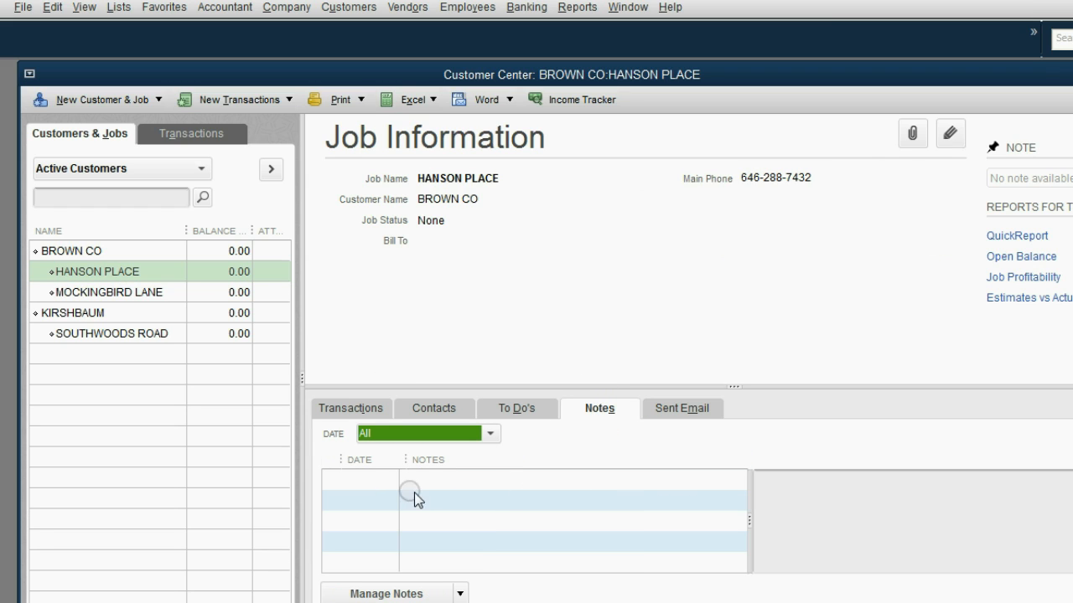
pyautogui.moveTo(536, 503)
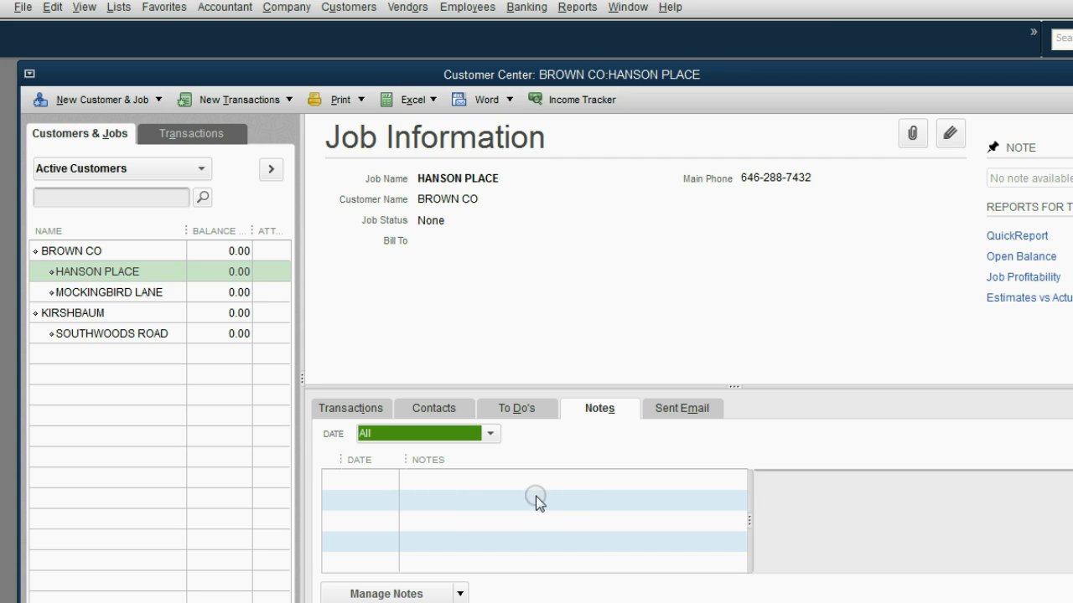
pyautogui.moveTo(467, 513)
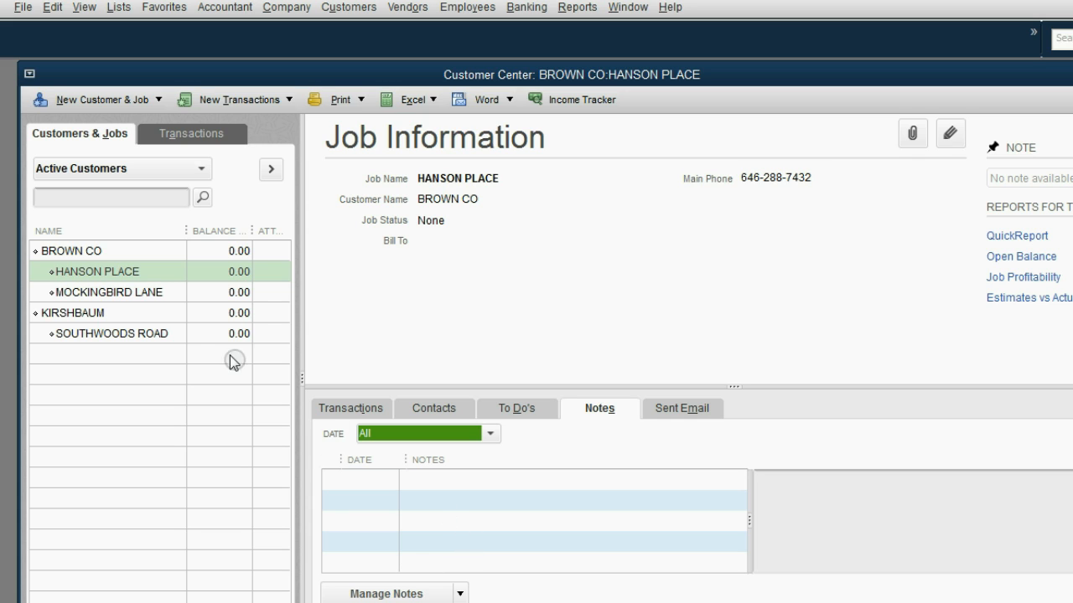
pyautogui.moveTo(163, 322)
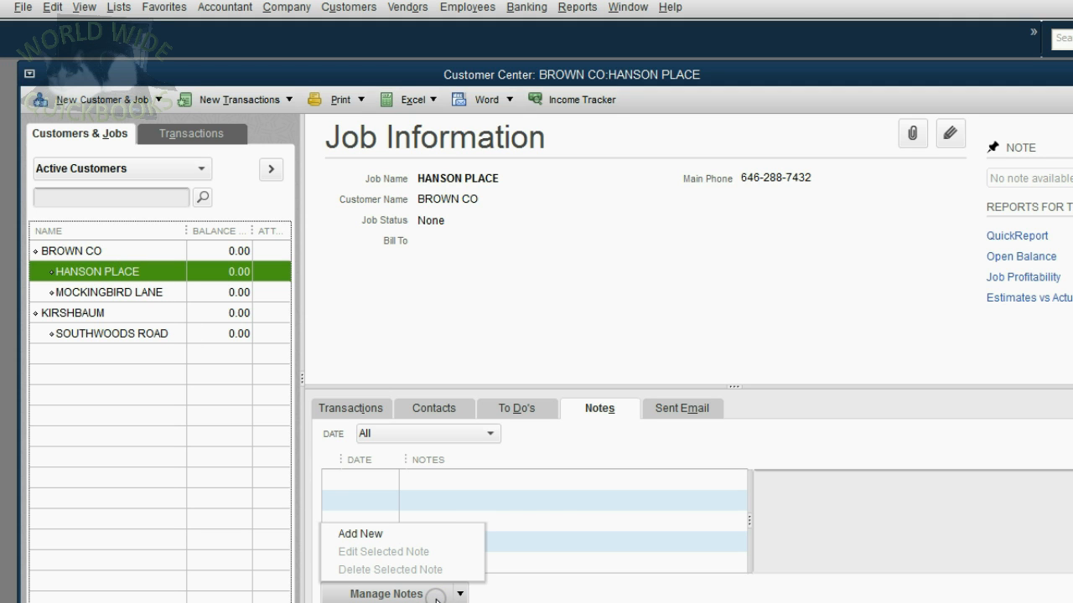
# Step: Add a new note reading 'VERY DANGEROUS ROADS BEHIND THE BUILDING', fixing a typo
pyautogui.click(360, 534)
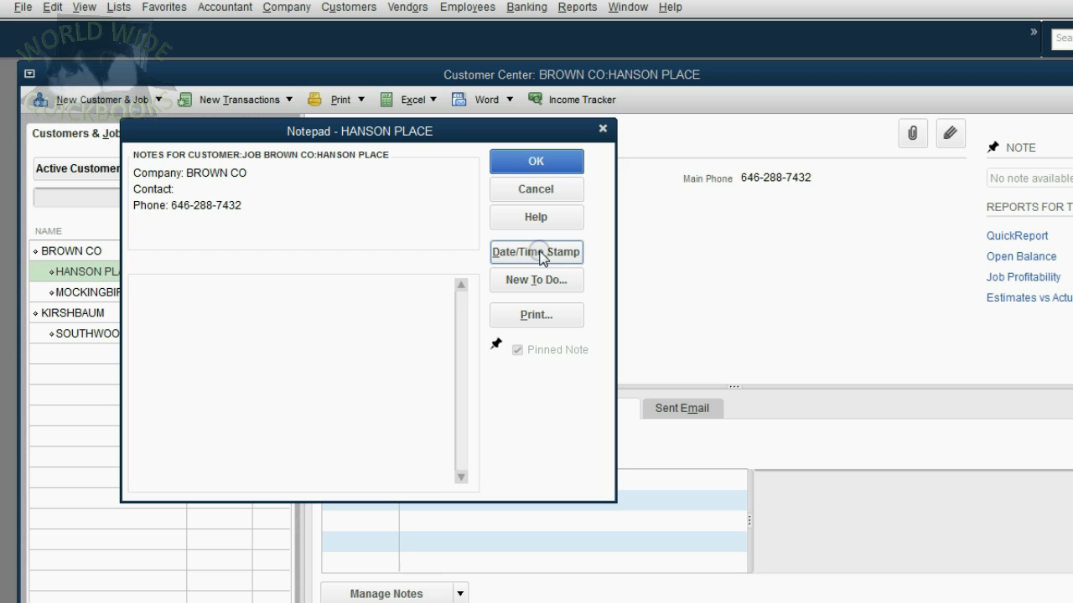
pyautogui.write('VERY DA')
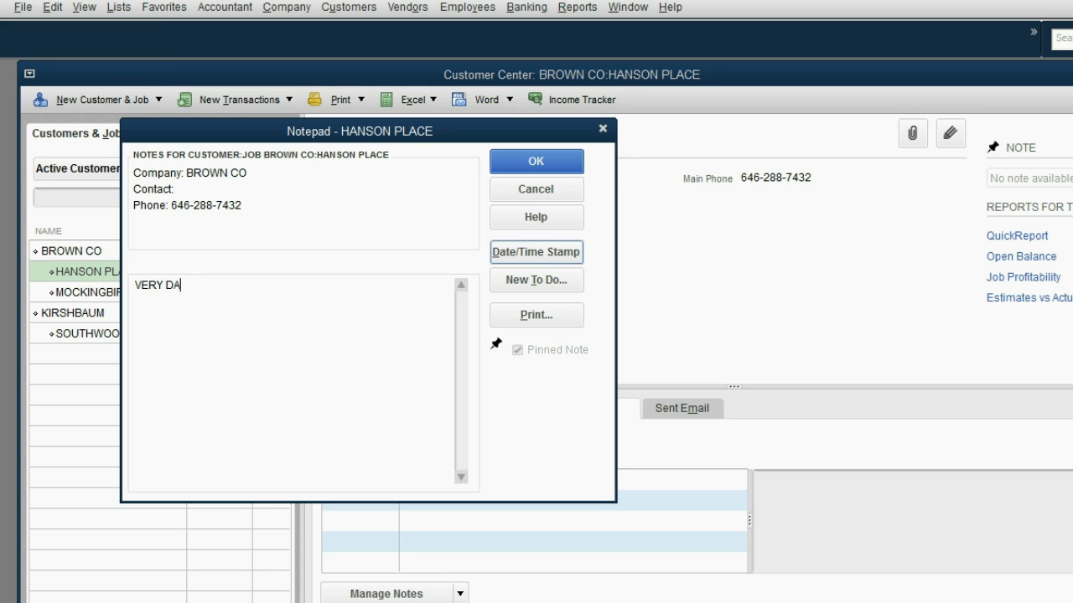
pyautogui.write('NGEROU7S')
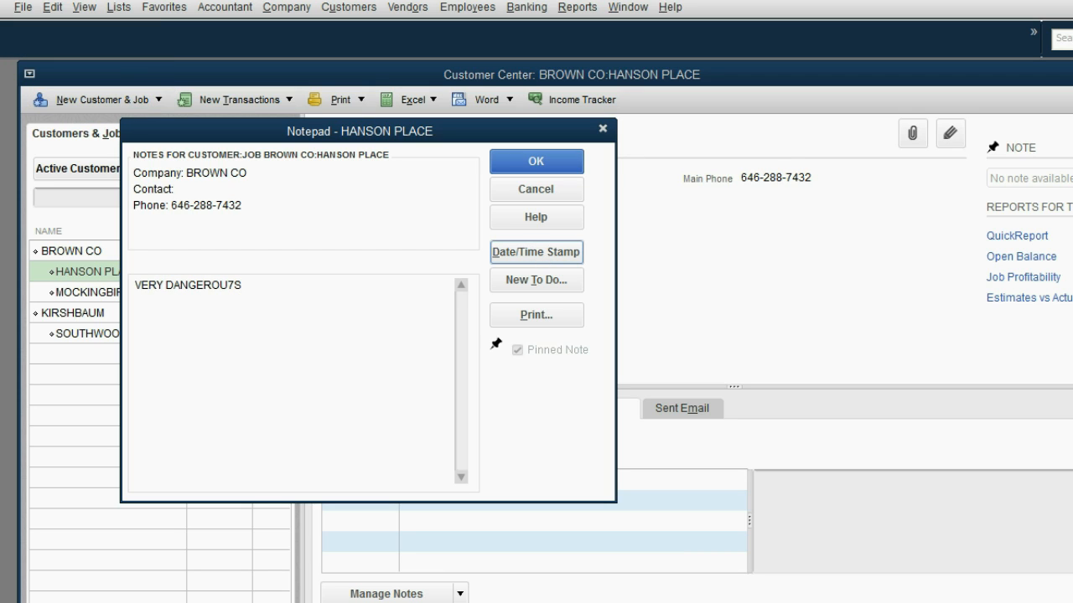
pyautogui.press('Backspace')
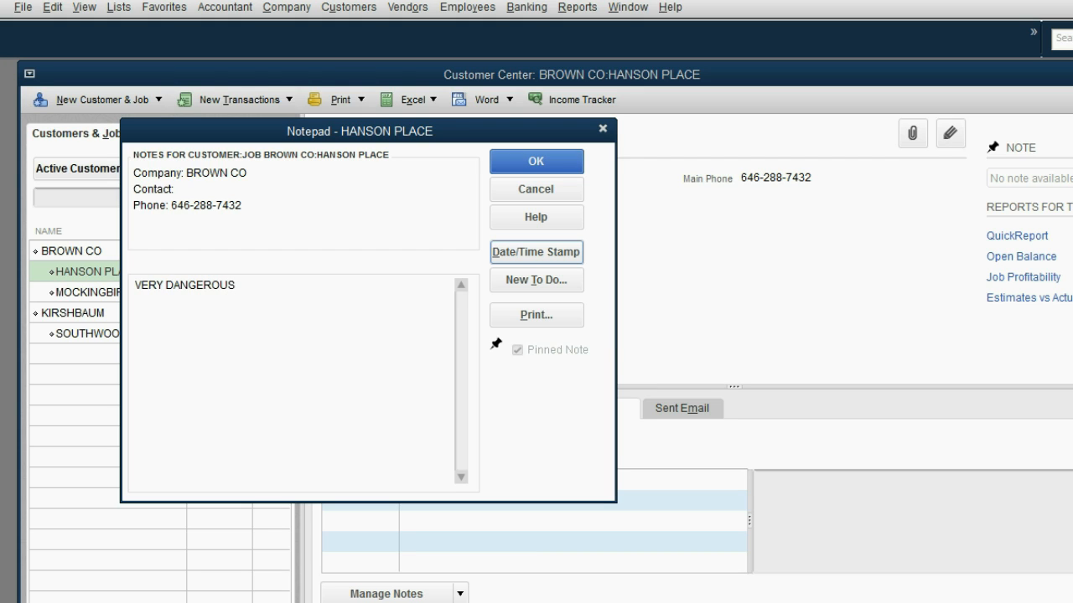
pyautogui.write('ROA')
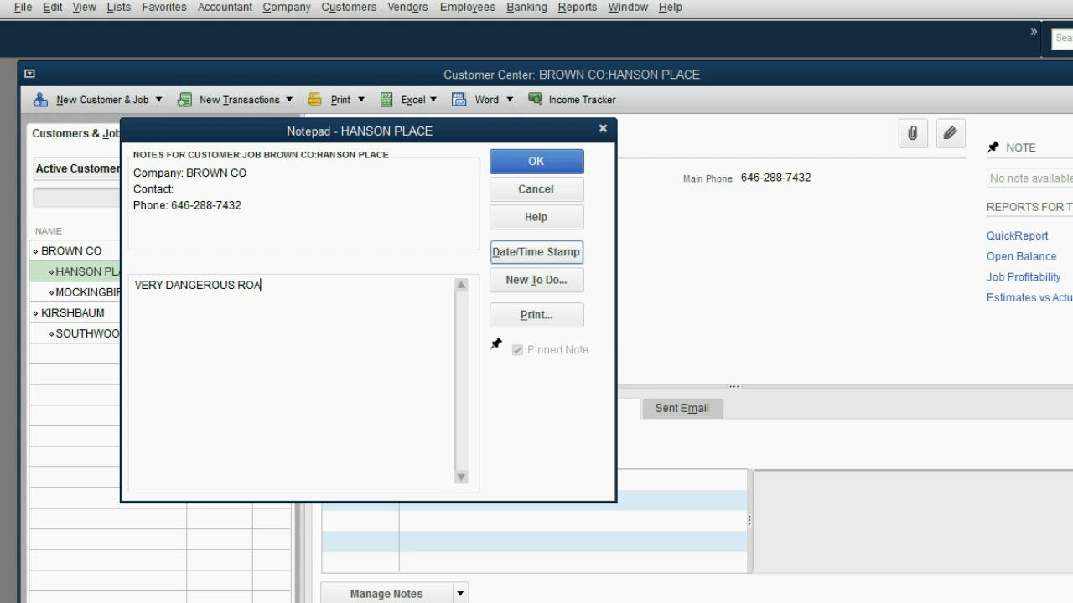
pyautogui.write('DS')
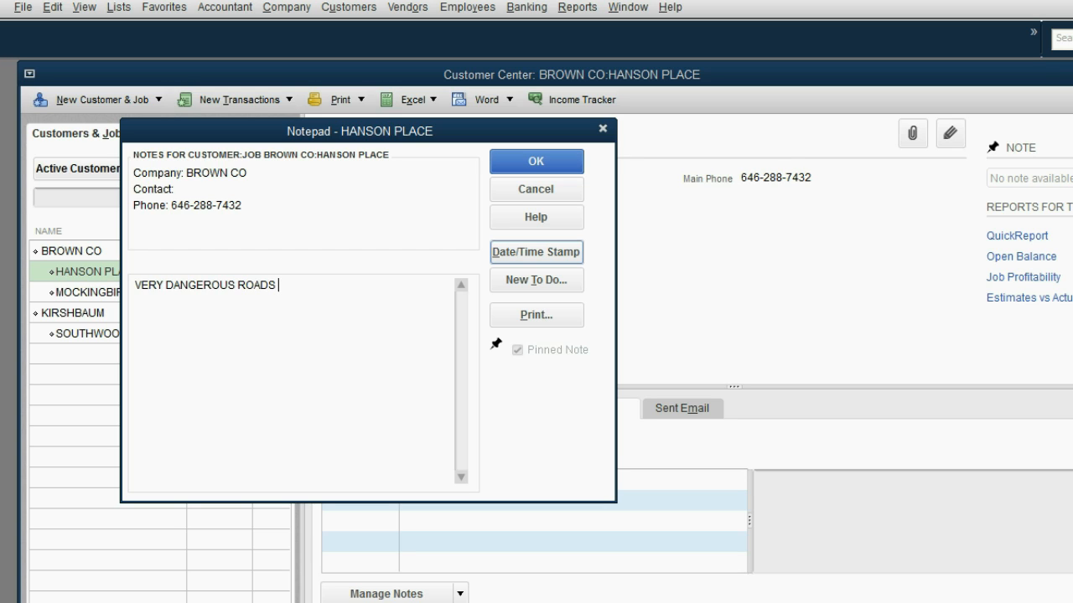
pyautogui.write('BEHIND')
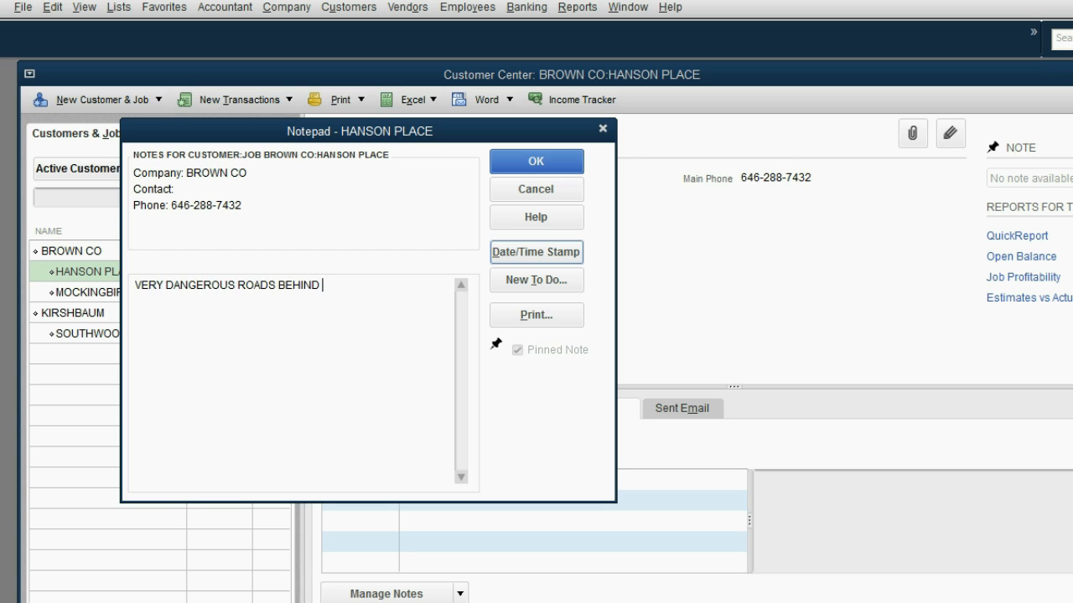
pyautogui.write('THE BUILDI')
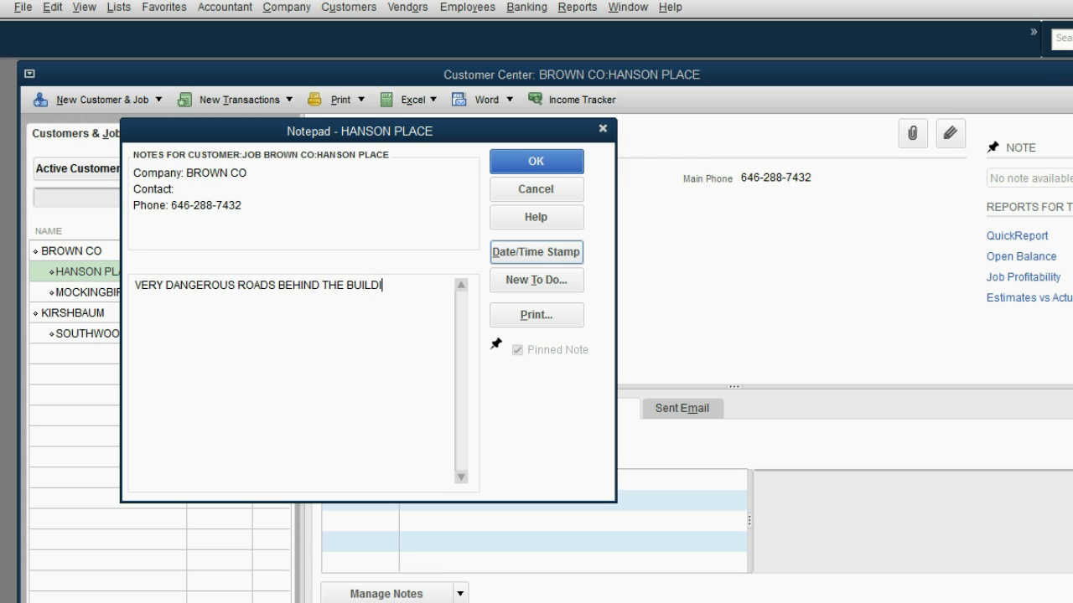
pyautogui.write('NG')
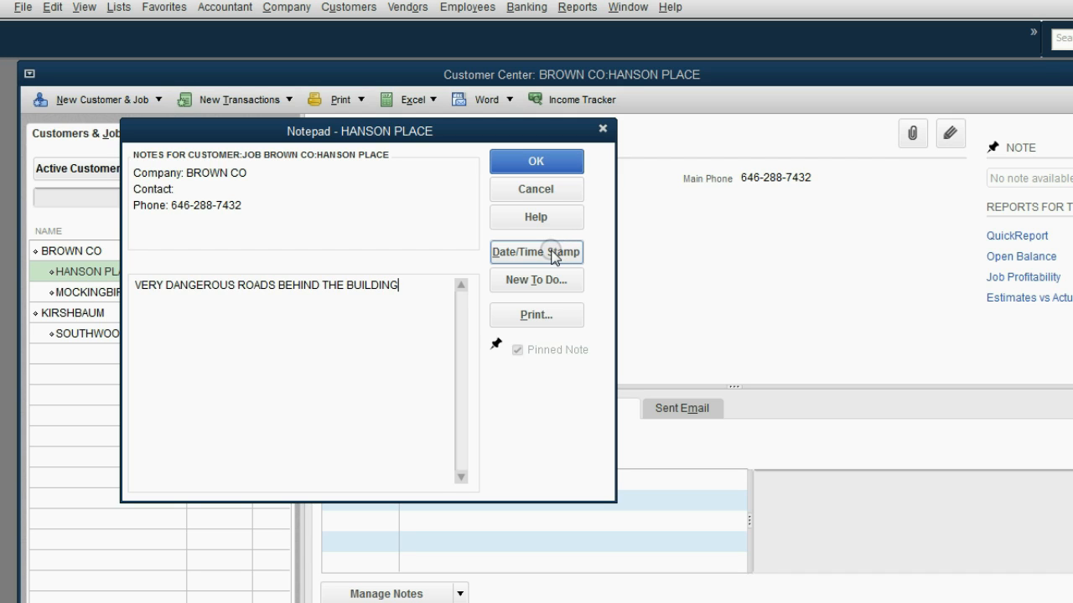
# Step: Time-stamp the note, type BLA BLA BLA, and stamp that entry too
pyautogui.click(535, 253)
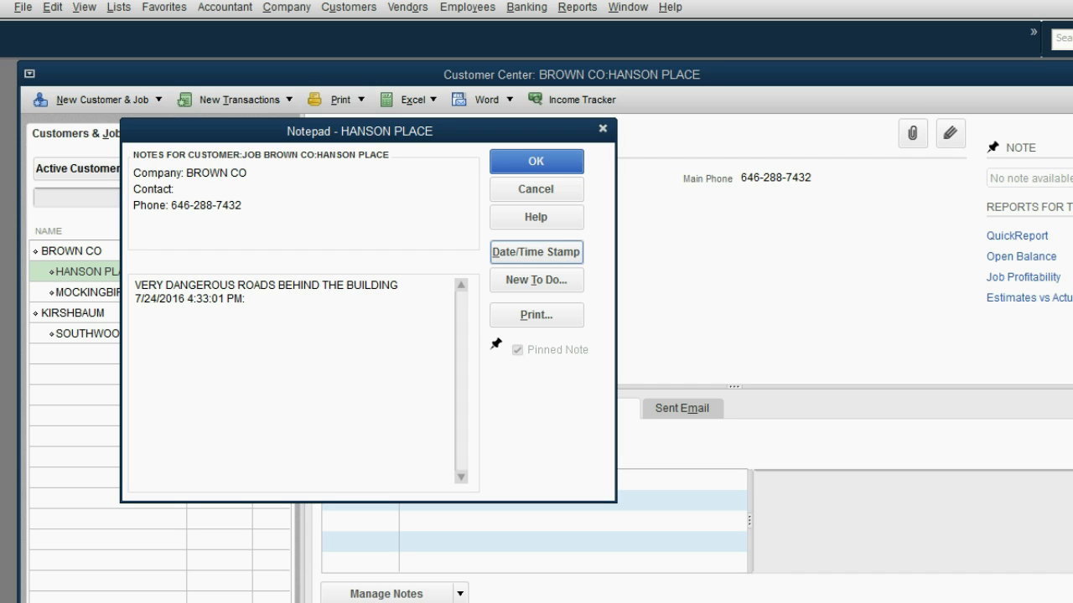
pyautogui.write('BLA BLA BLA')
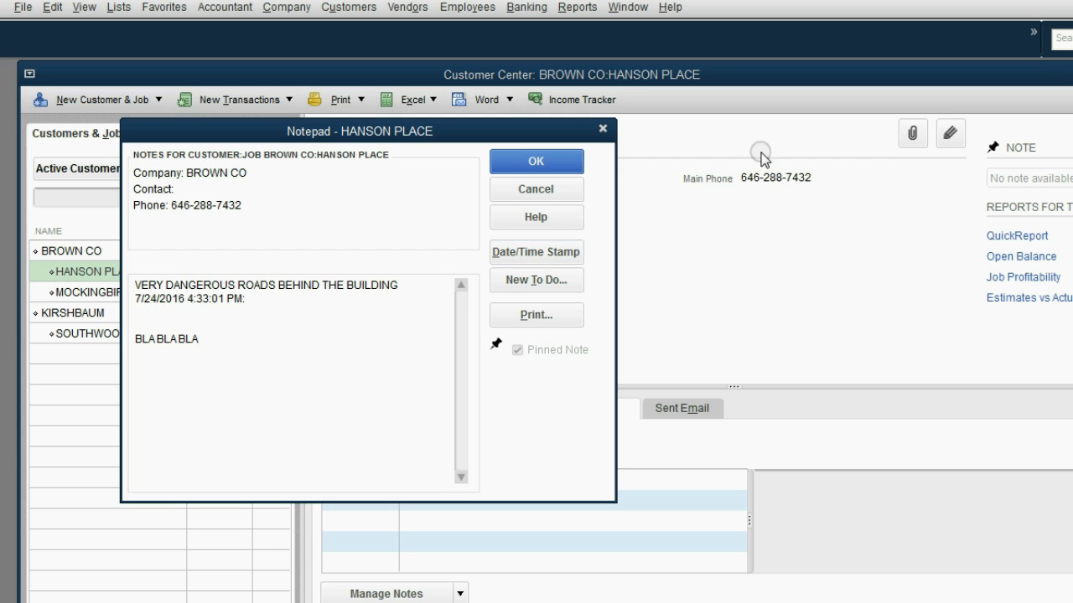
pyautogui.click(535, 251)
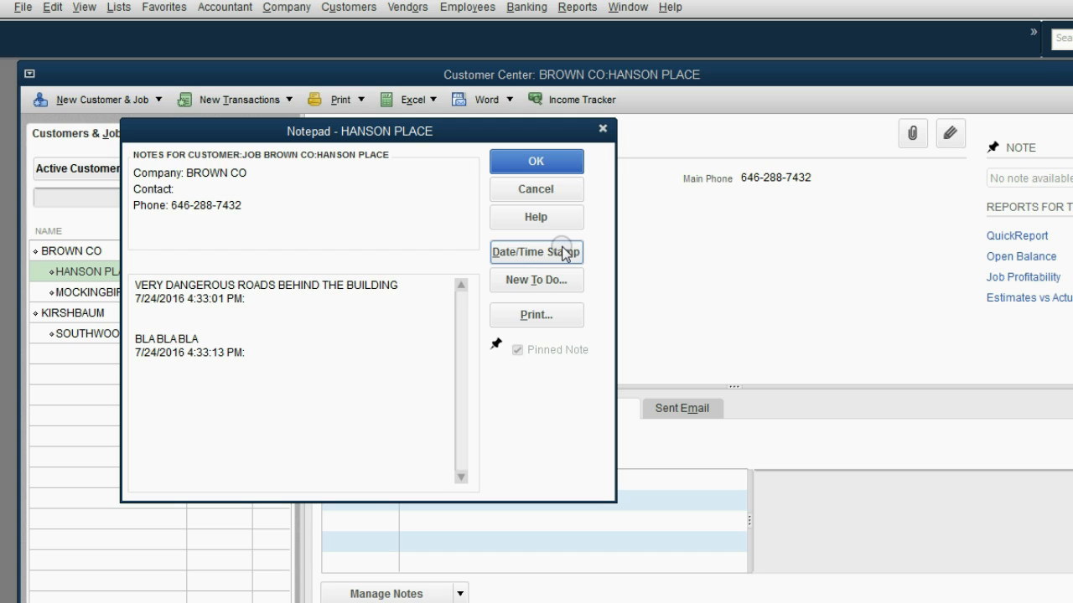
pyautogui.moveTo(221, 351)
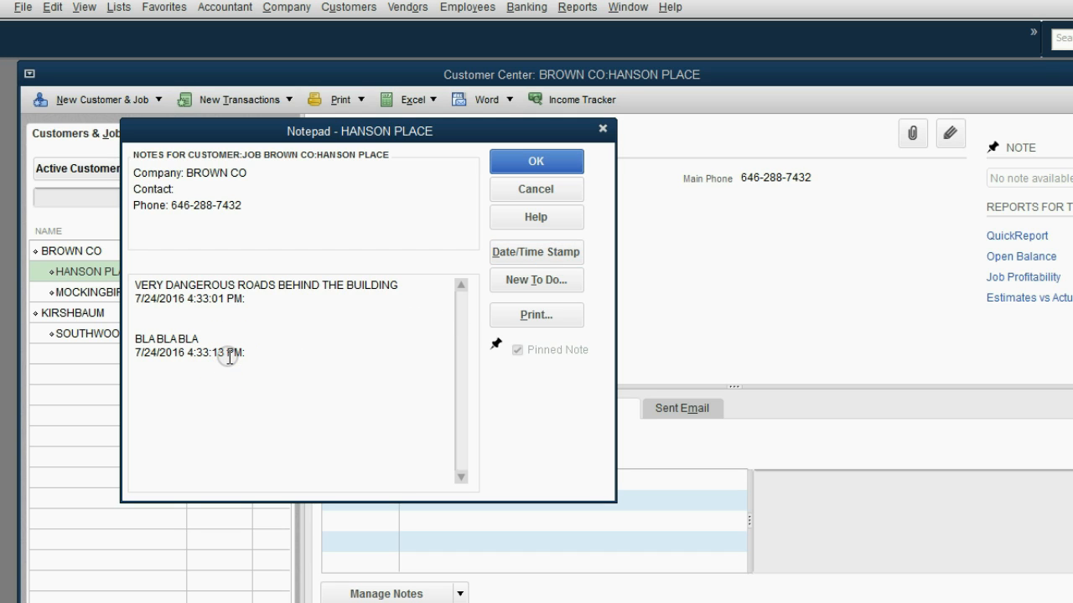
pyautogui.moveTo(154, 359)
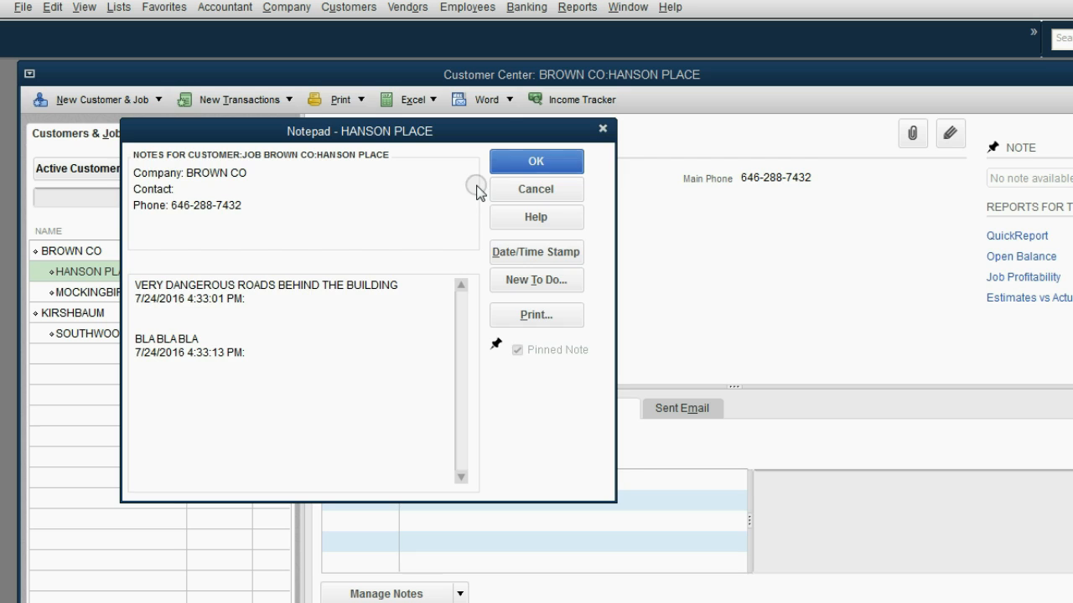
# Step: Save the note and adjust the Notes list's Date column width
pyautogui.click(535, 161)
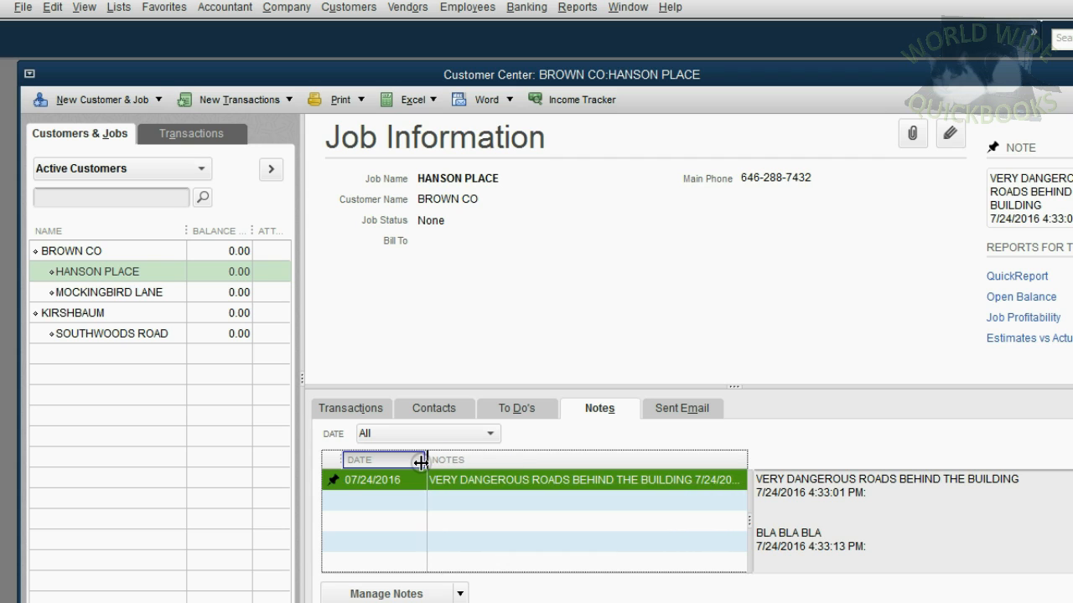
pyautogui.moveTo(424, 459); pyautogui.dragTo(485, 460)
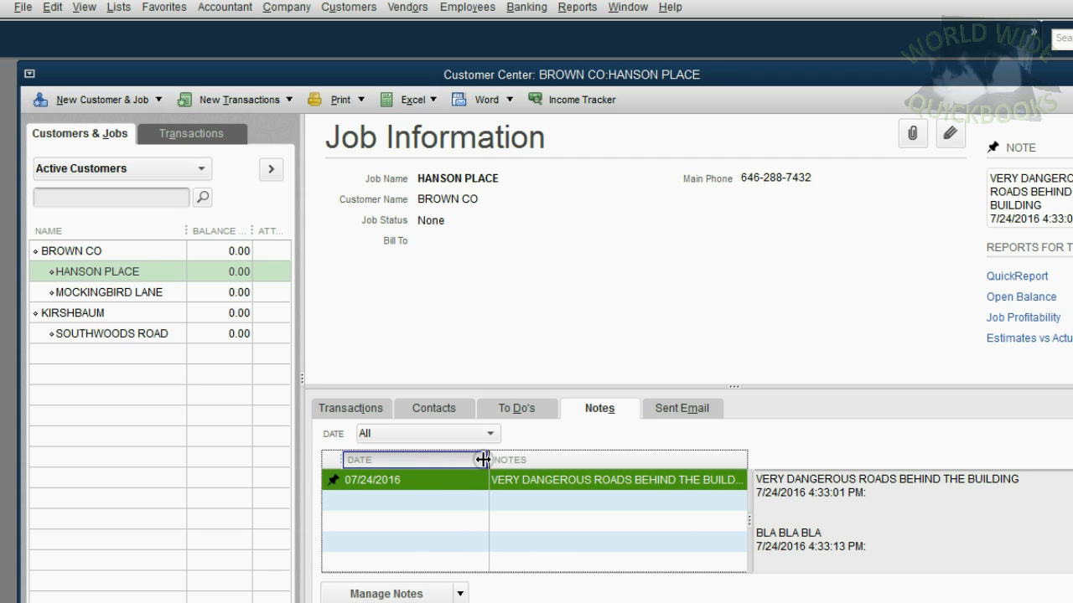
pyautogui.moveTo(484, 459); pyautogui.dragTo(413, 460)
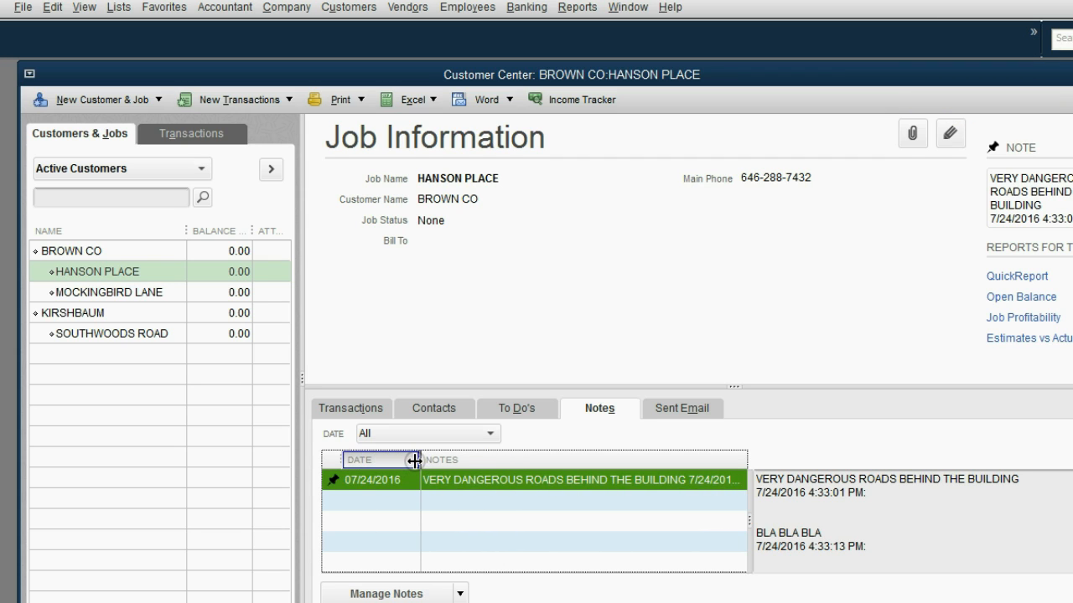
pyautogui.moveTo(993, 465)
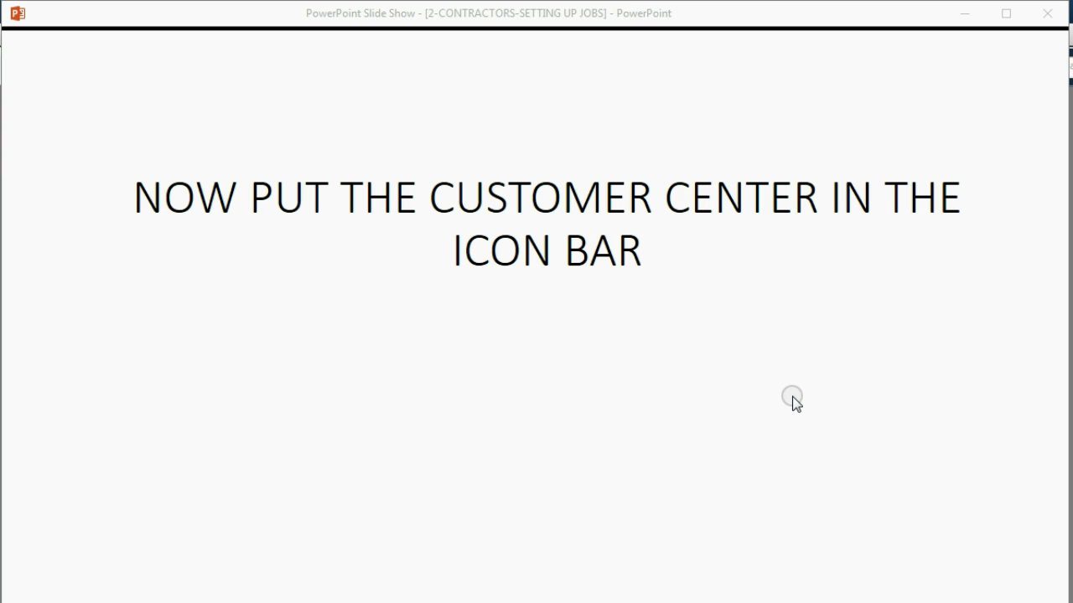
pyautogui.moveTo(962, 15)
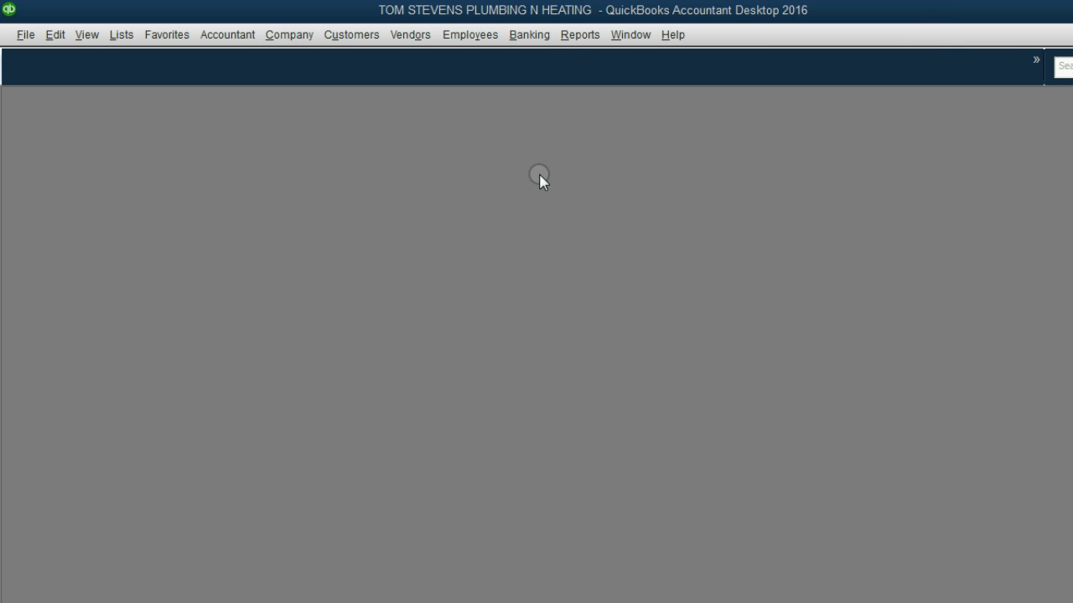
# Step: Reopen the Customer Center and start adding 'Customer Center: BROWN CO' to the icon bar
pyautogui.click(351, 34)
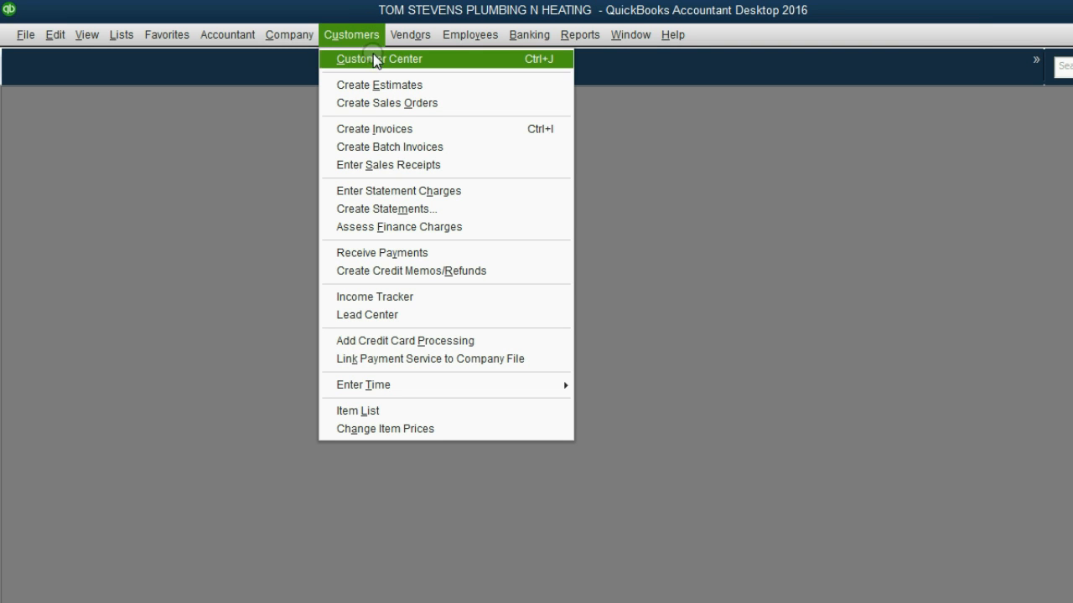
pyautogui.click(379, 59)
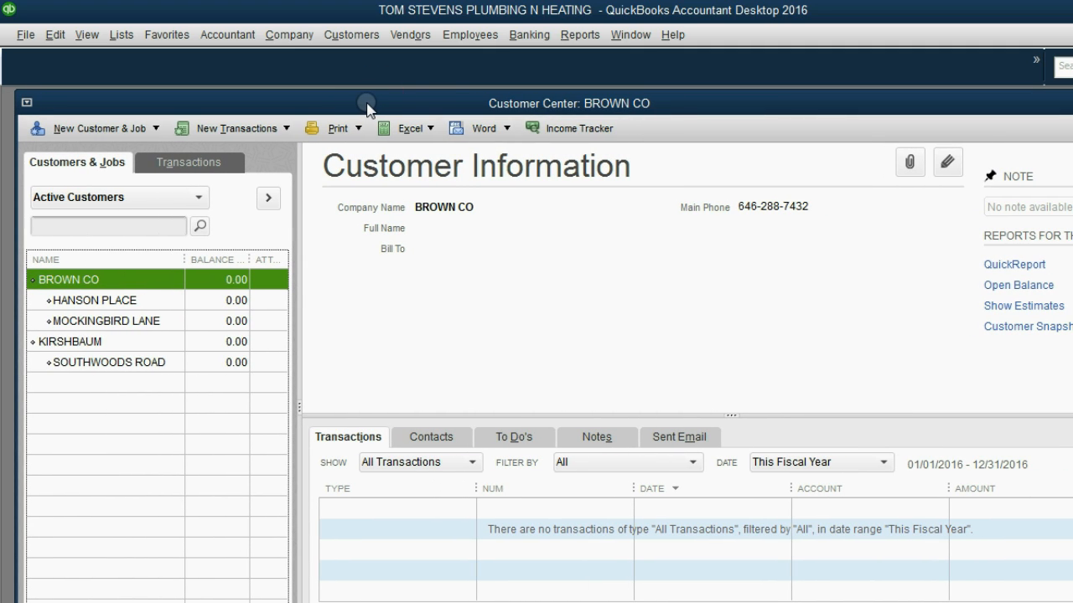
pyautogui.click(87, 35)
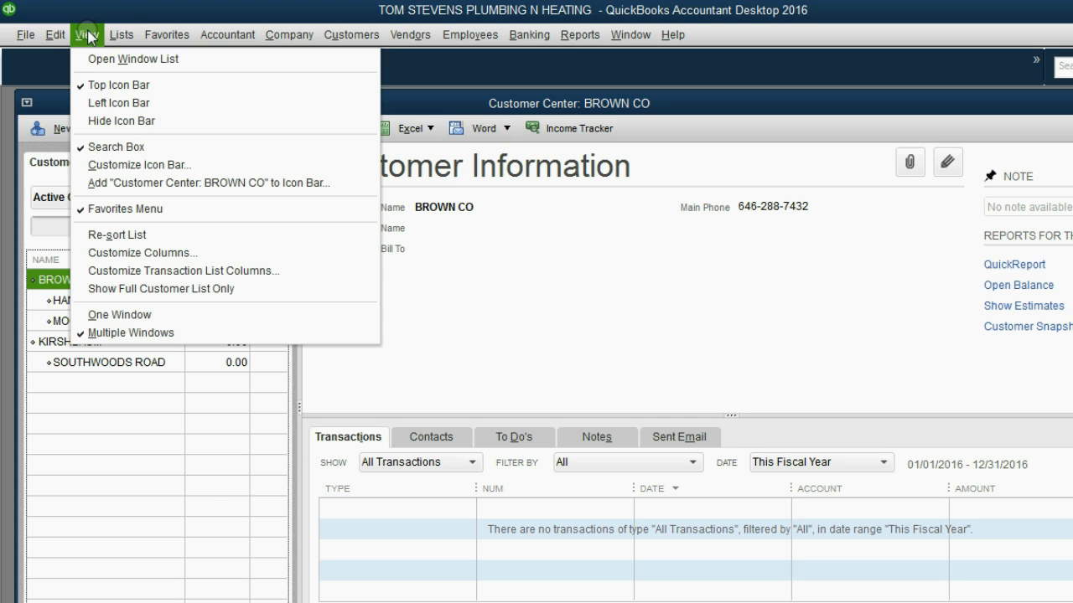
pyautogui.click(120, 34)
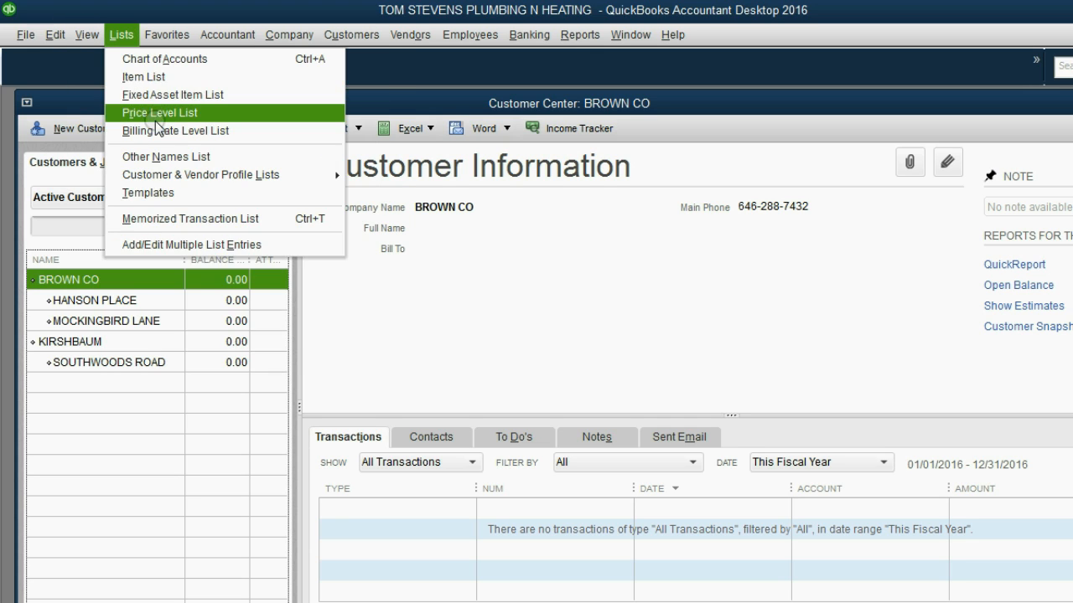
pyautogui.click(87, 35)
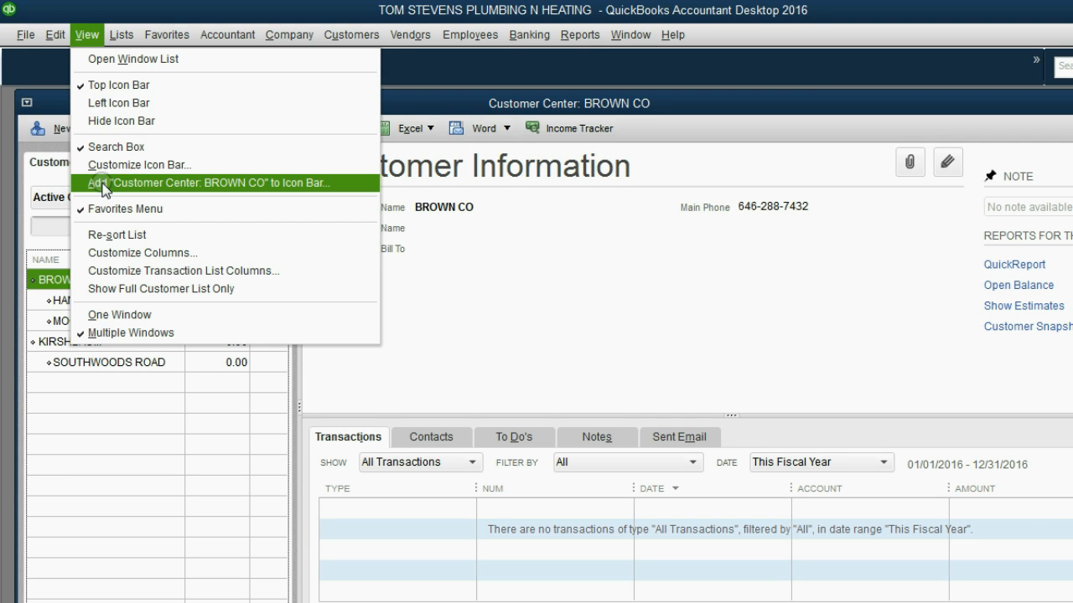
pyautogui.click(206, 182)
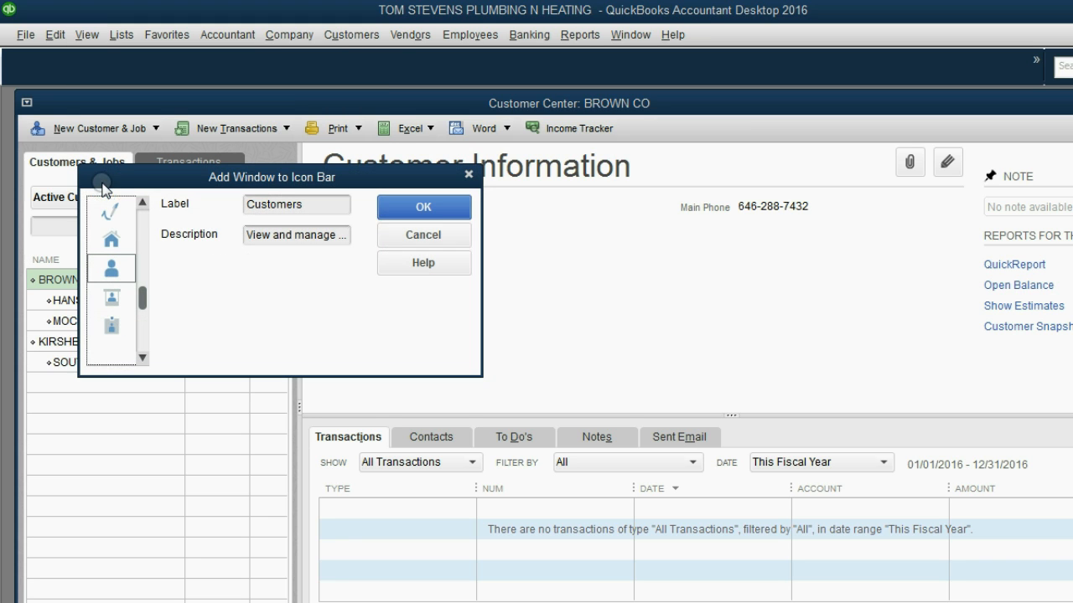